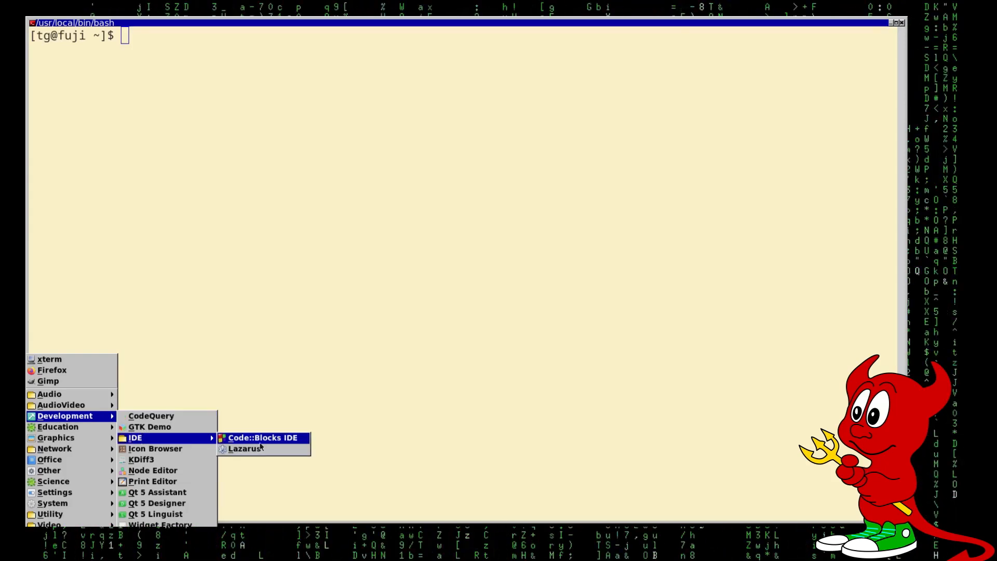
Step: Launch Lazarus and enter /usr/local/share/fpc-source-3.2.3 as the FPC sources directory
{"action": "left_click", "coordinate": [243, 448]}
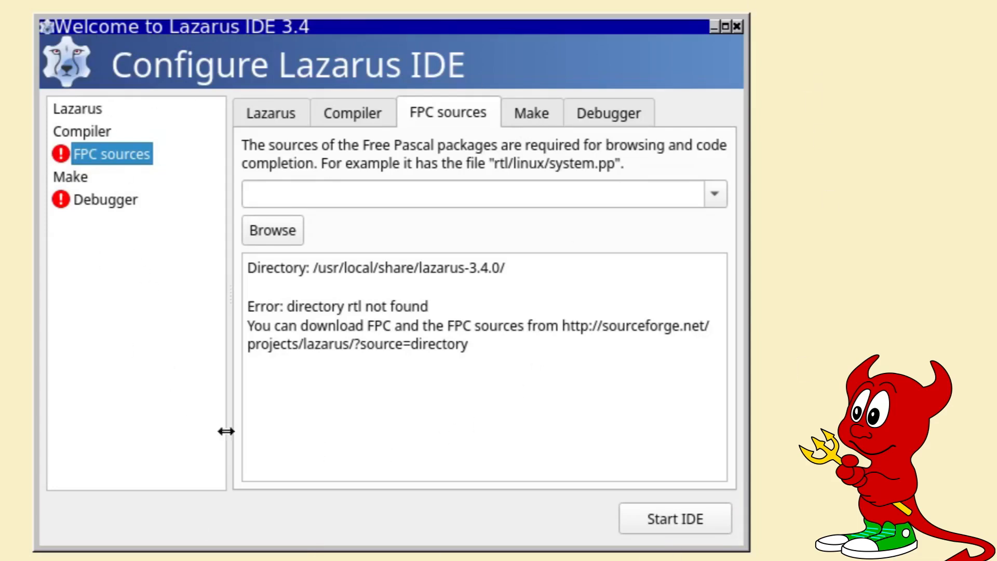
{"action": "mouse_move", "coordinate": [216, 111]}
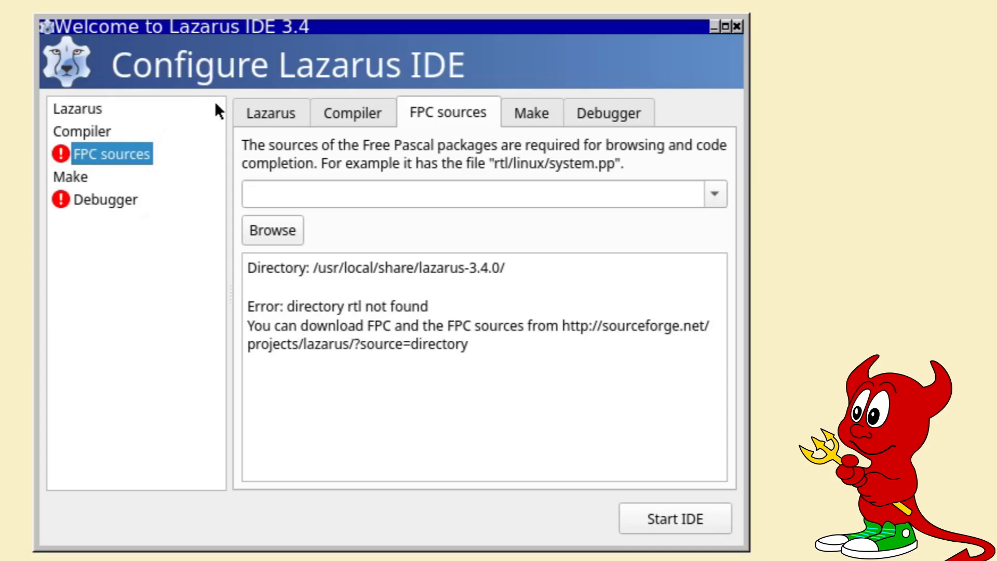
{"action": "left_click", "coordinate": [476, 194]}
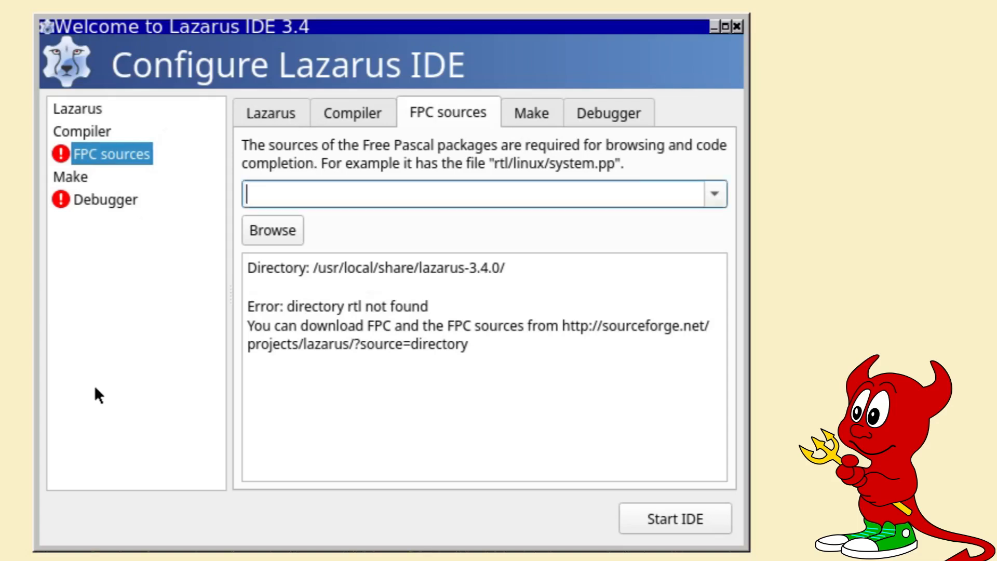
{"action": "type", "text": "/usr/local/"}
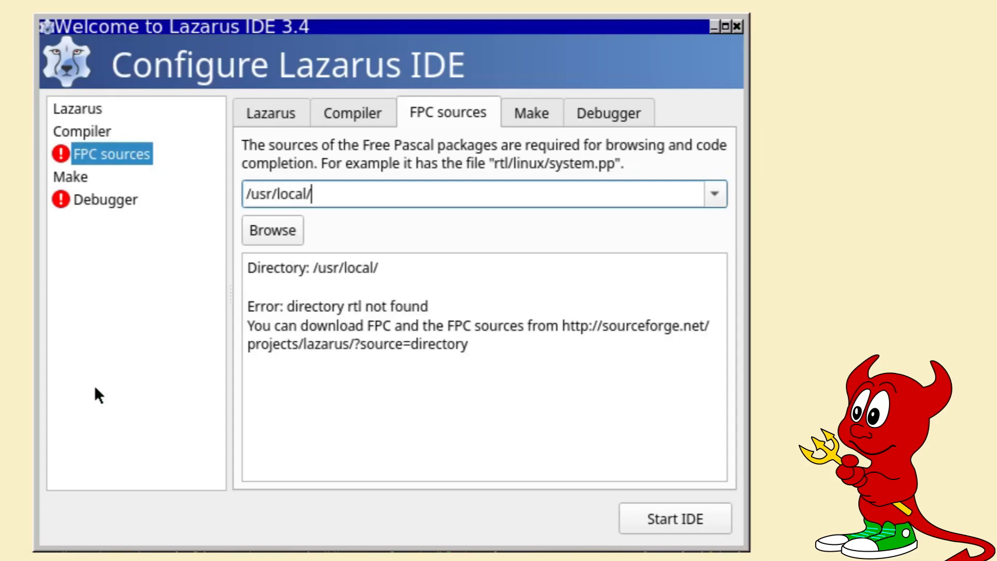
{"action": "type", "text": "share/"}
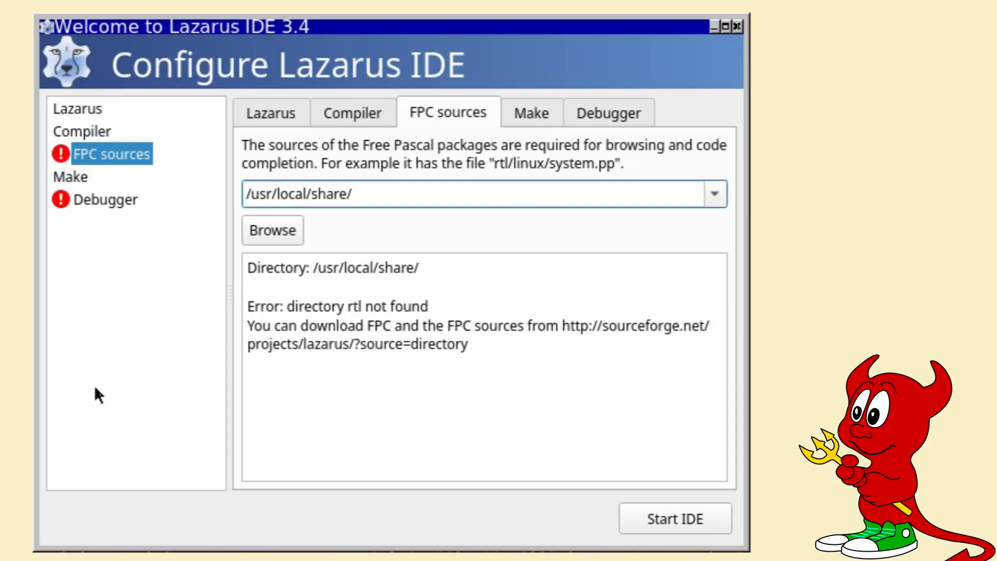
{"action": "type", "text": "fp"}
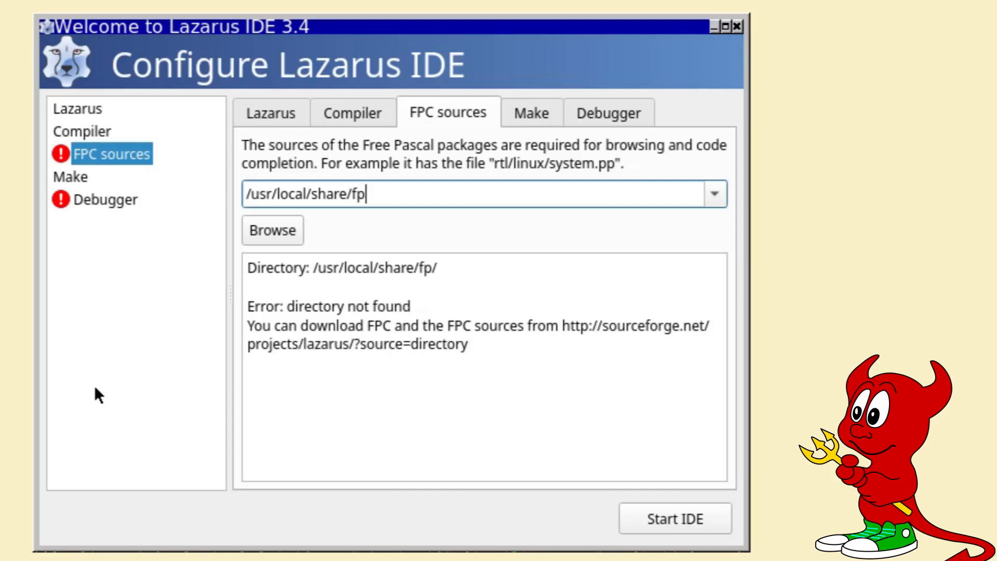
{"action": "type", "text": "-"}
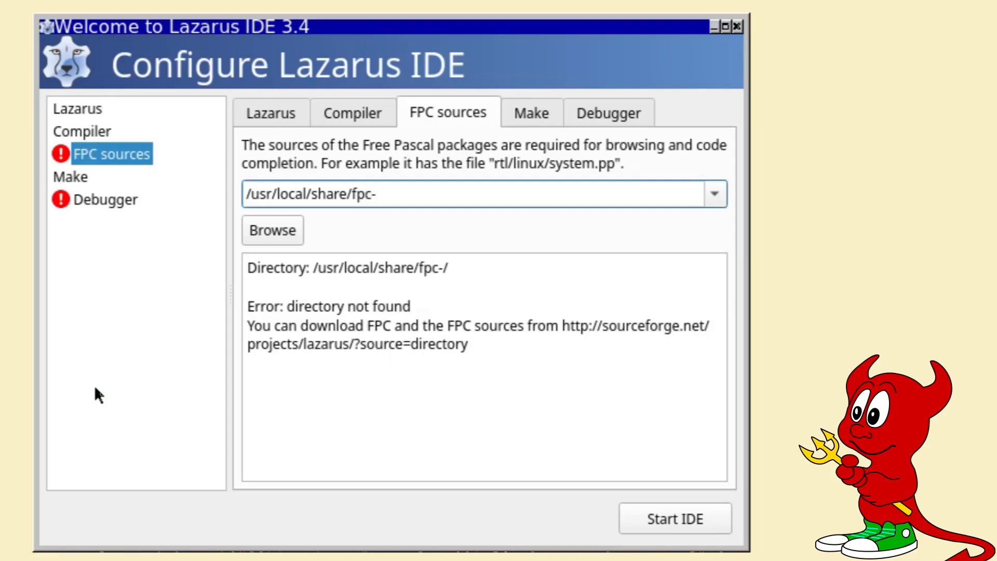
{"action": "type", "text": "source-3.2.3"}
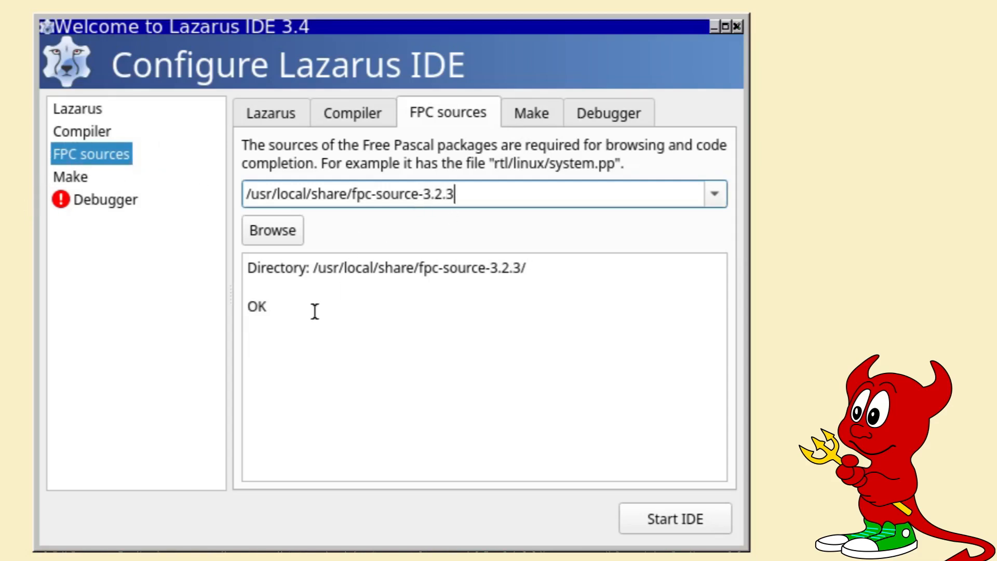
{"action": "mouse_move", "coordinate": [89, 213]}
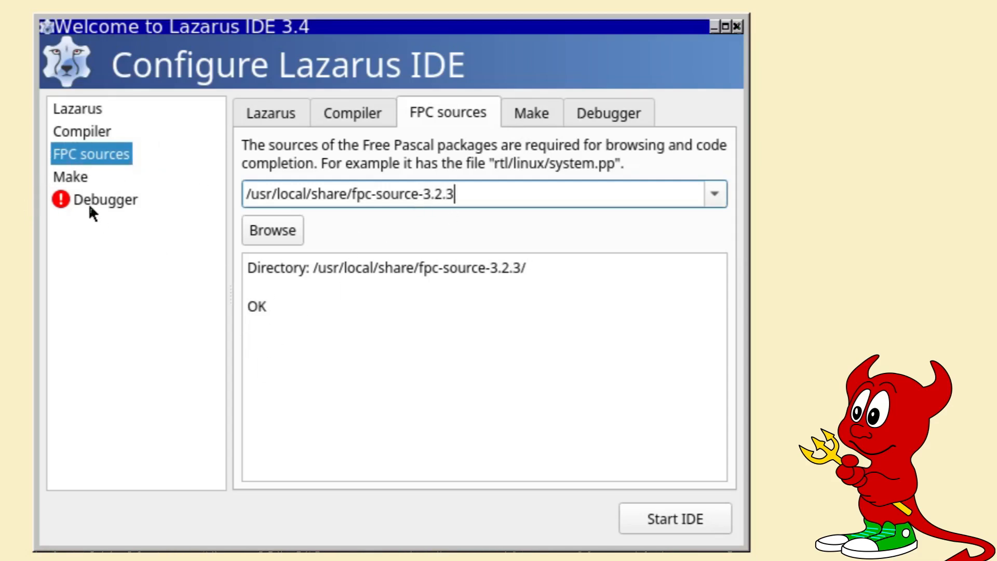
Step: Point the GNU debugger to /usr/local/bin/gdb and start the IDE
{"action": "left_click", "coordinate": [106, 200]}
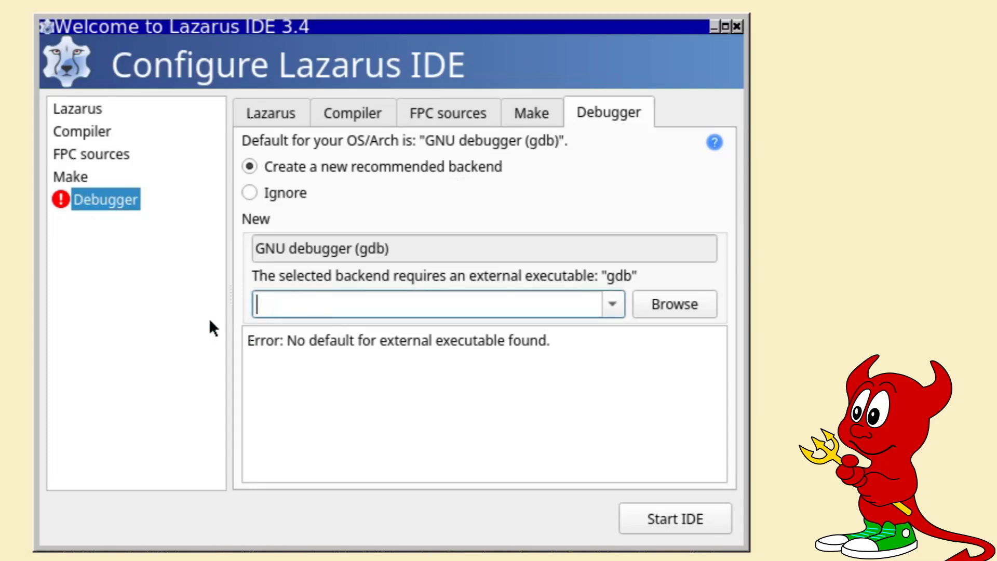
{"action": "type", "text": "/usr/local/bin/gd"}
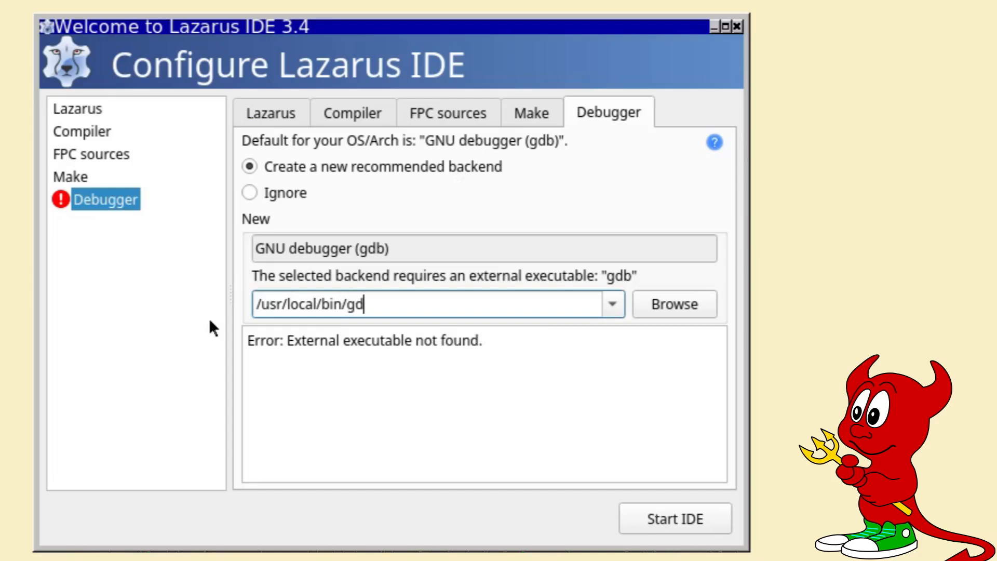
{"action": "type", "text": "b"}
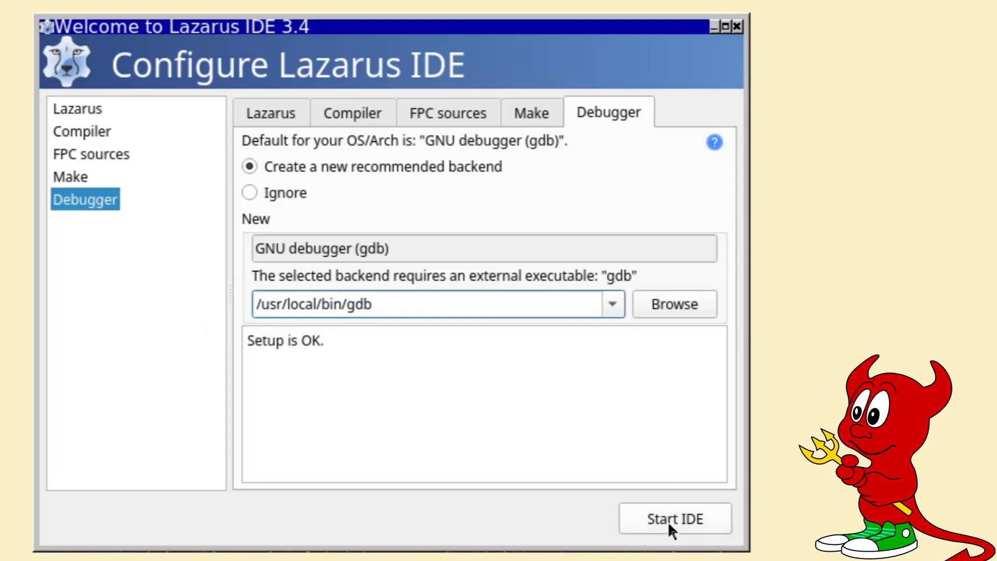
{"action": "left_click", "coordinate": [674, 518]}
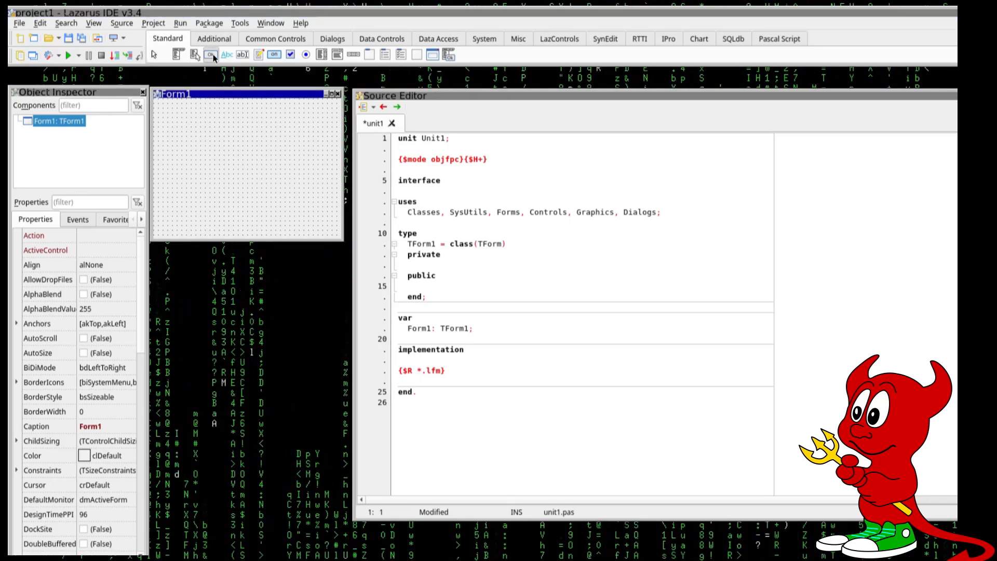
Step: Place a new Button1 on Form1 and generate its Button1Click handler
{"action": "left_click_drag", "start_coordinate": [260, 203], "coordinate": [327, 221]}
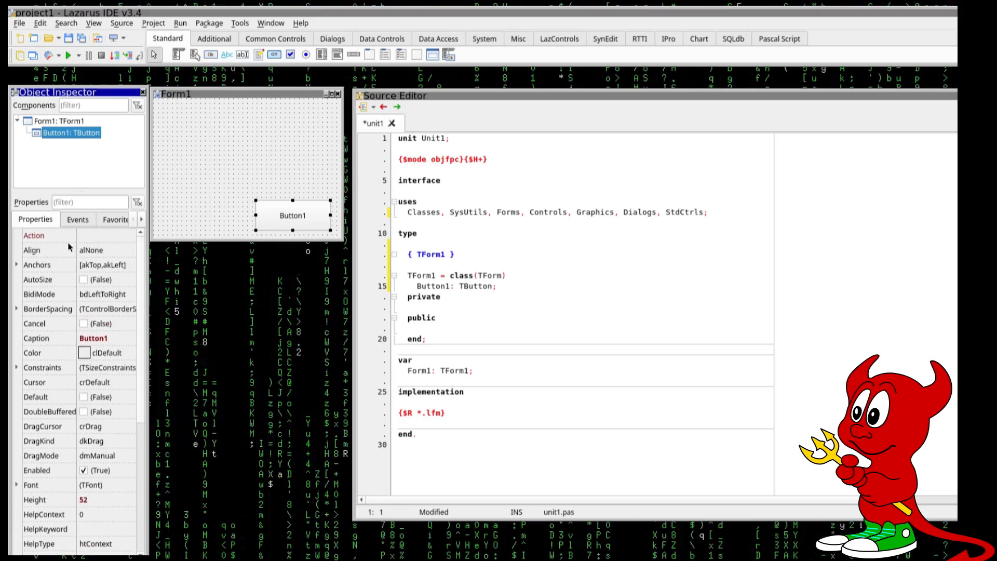
{"action": "right_click", "coordinate": [70, 133]}
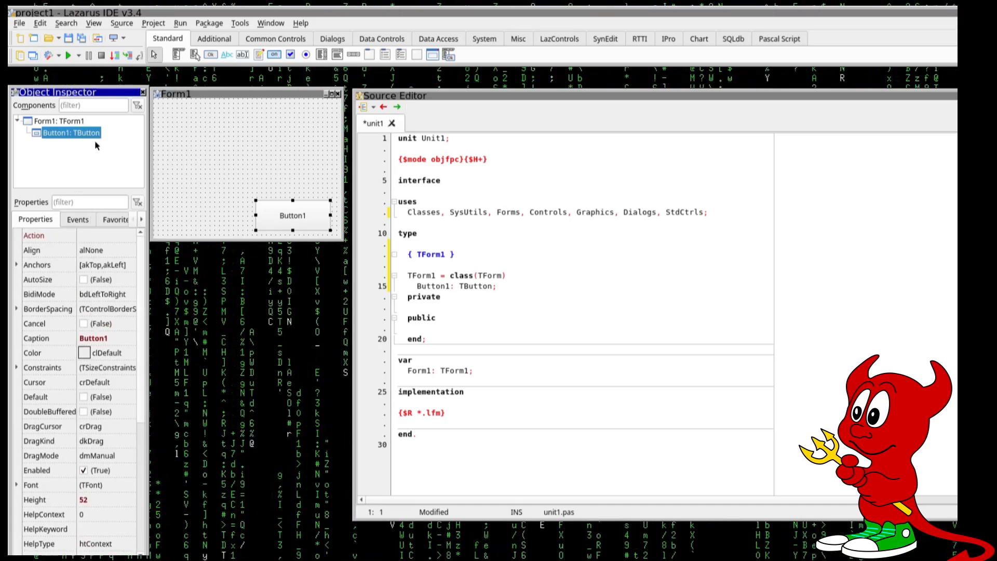
{"action": "double_click", "coordinate": [292, 215]}
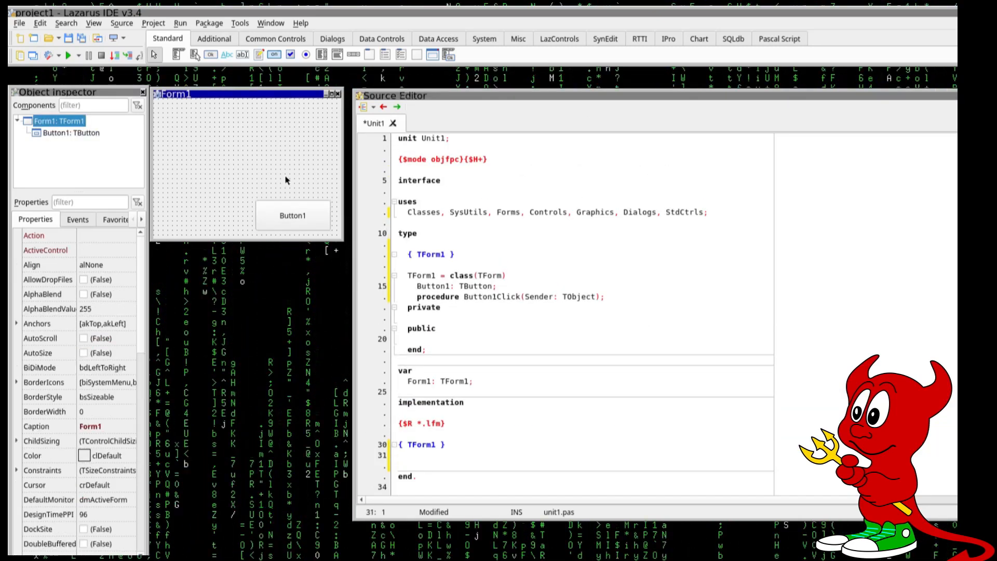
Step: Rename Button1 to QuitButton in the Object Inspector
{"action": "left_click", "coordinate": [292, 215]}
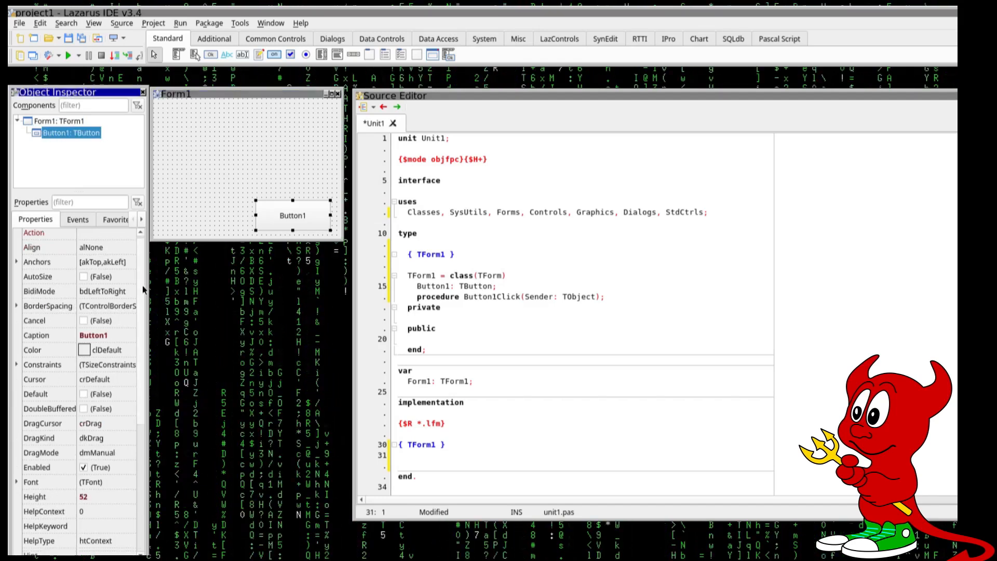
{"action": "scroll", "scroll_direction": "down", "scroll_amount": 3}
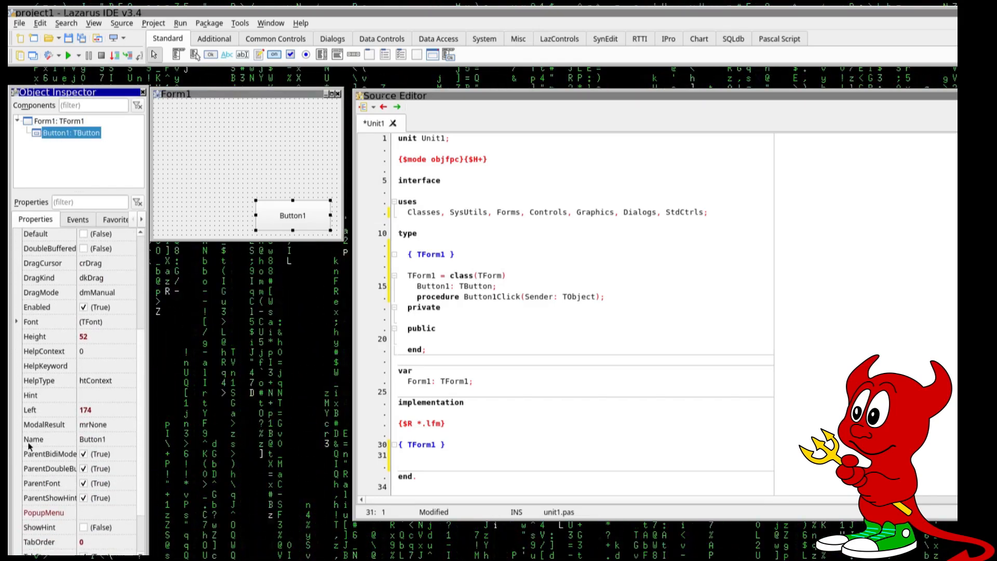
{"action": "left_click", "coordinate": [93, 439]}
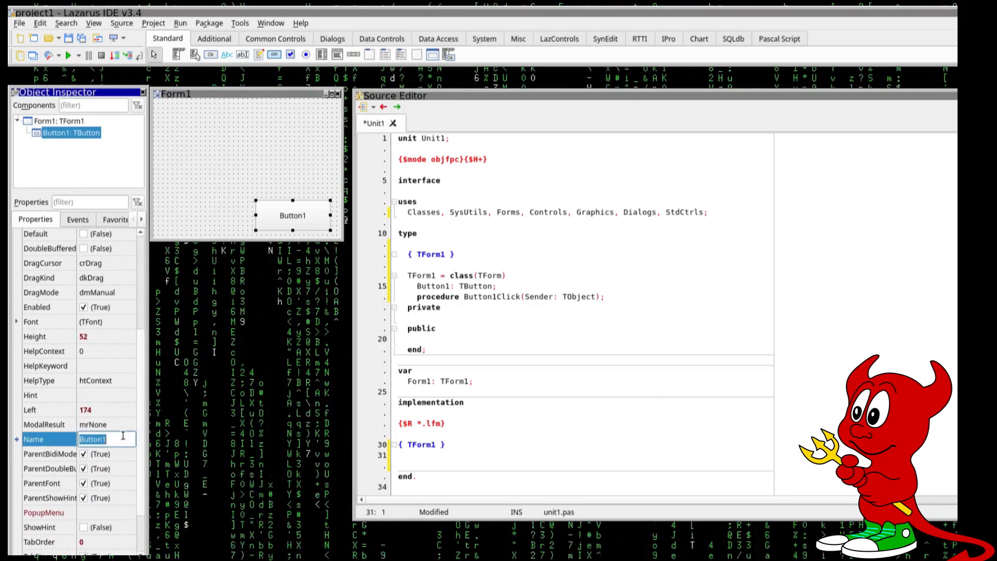
{"action": "type", "text": "QuitBut"}
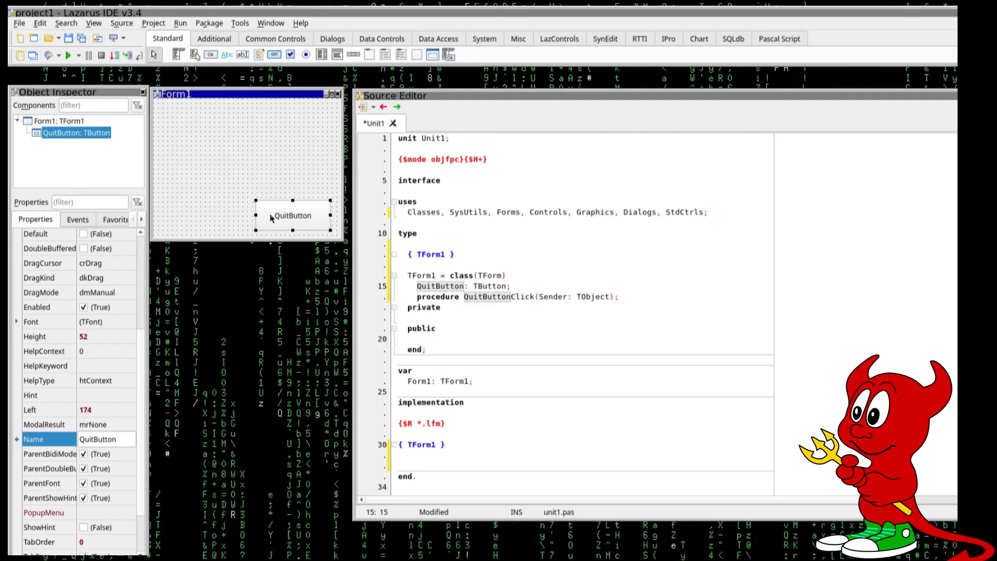
{"action": "left_click", "coordinate": [77, 219]}
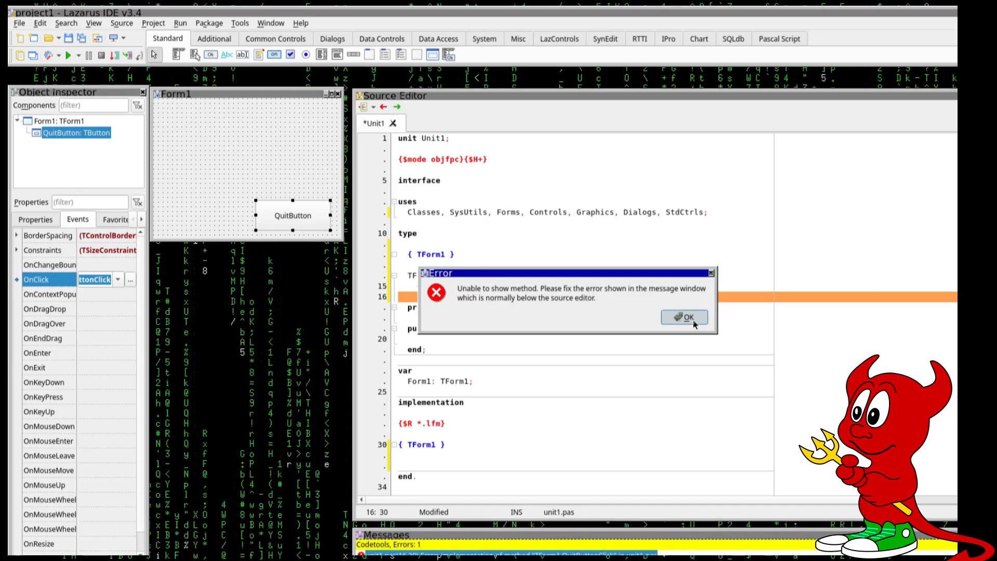
Step: Write Application.Terminate; inside the QuitButtonClick handler
{"action": "left_click", "coordinate": [684, 316]}
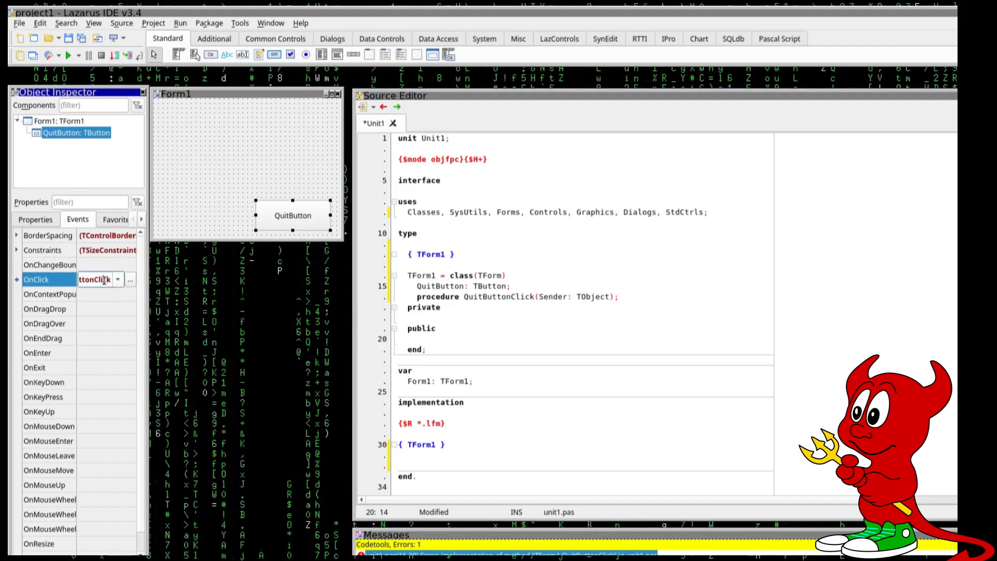
{"action": "left_click", "coordinate": [500, 296]}
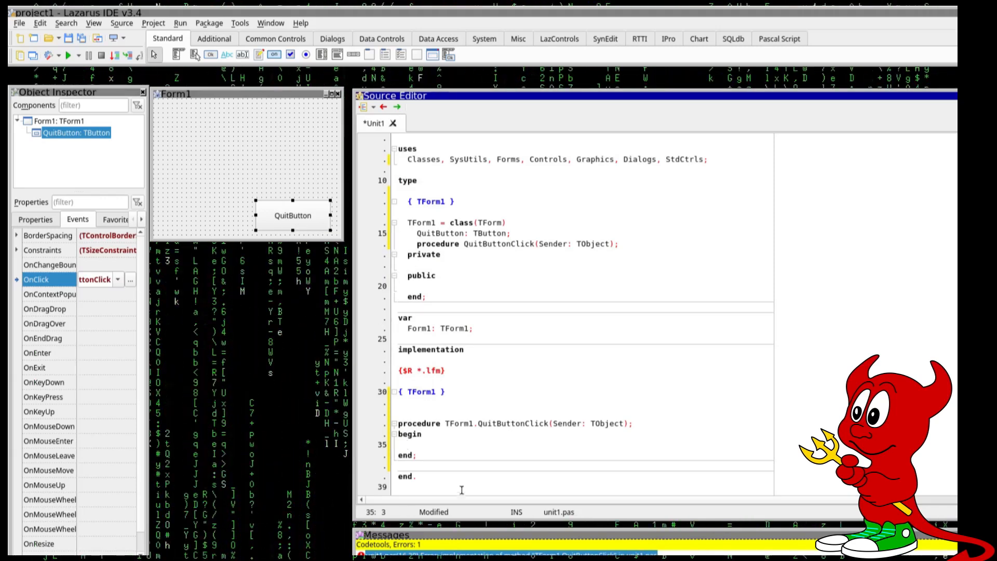
{"action": "type", "text": "Appl"}
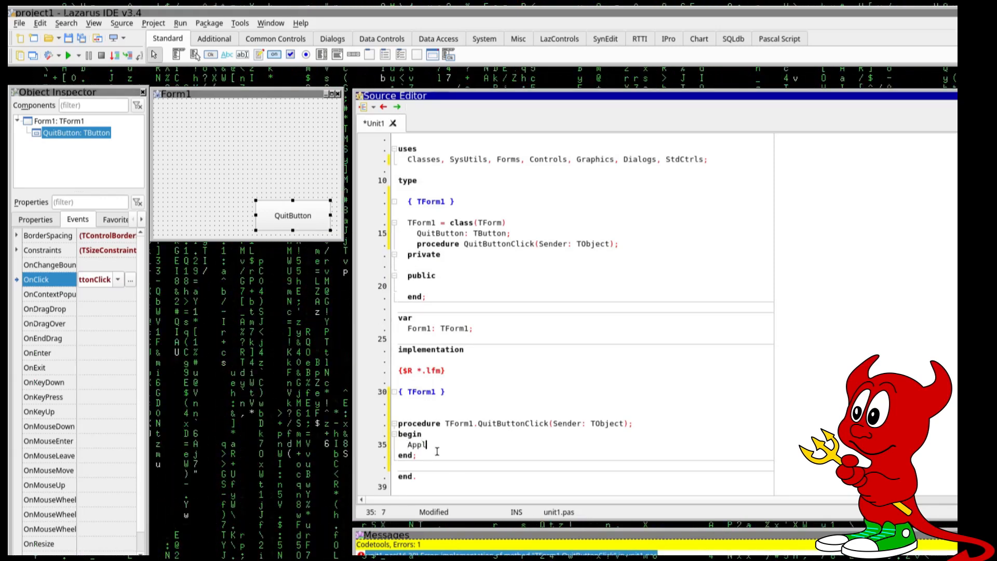
{"action": "type", "text": "ication."}
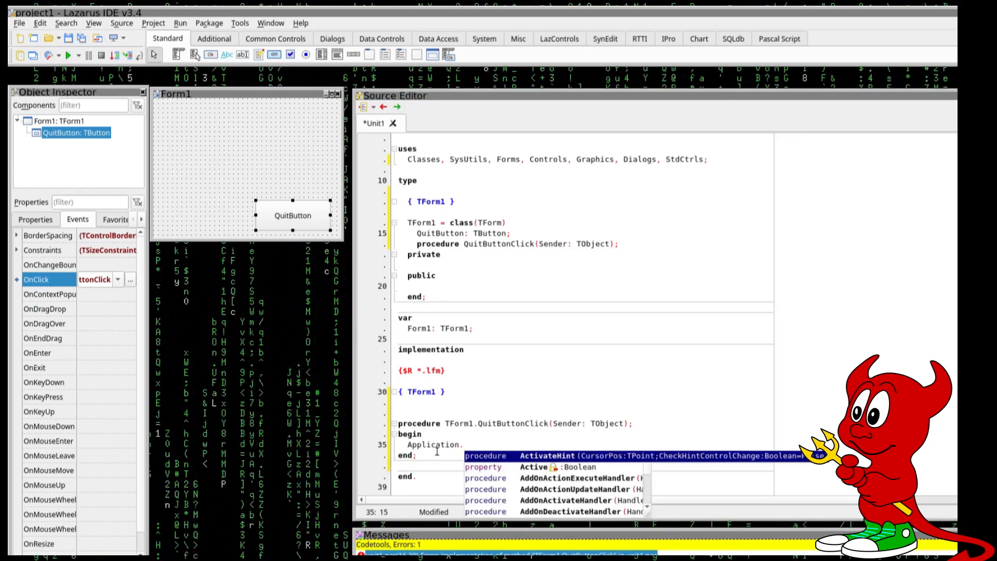
{"action": "type", "text": "T"}
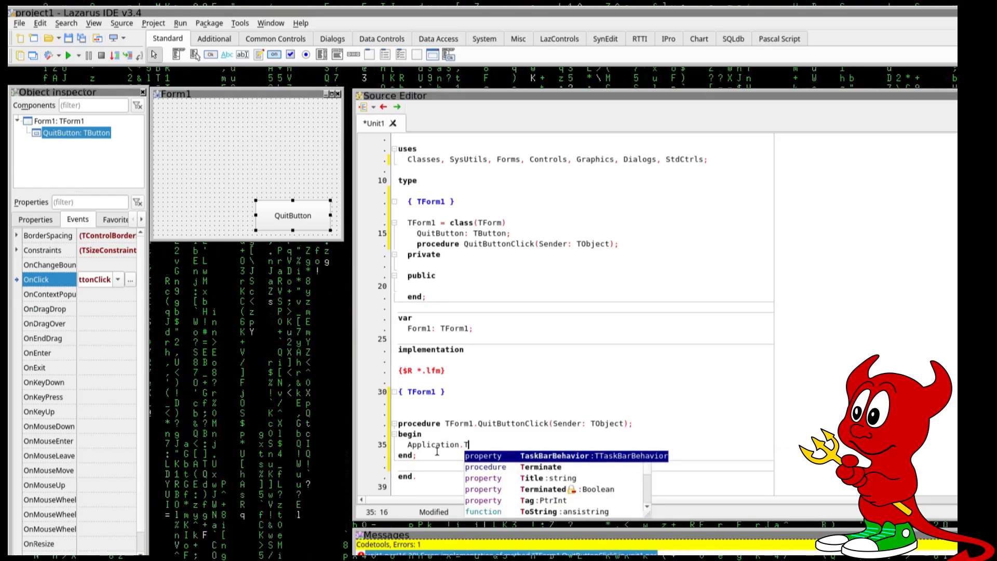
{"action": "type", "text": "erminate;"}
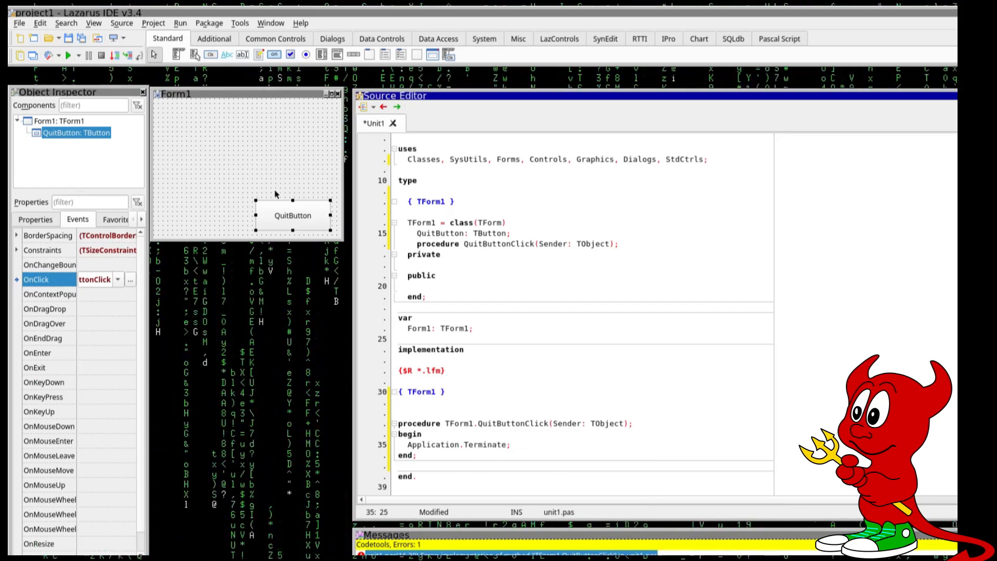
{"action": "left_click", "coordinate": [35, 219]}
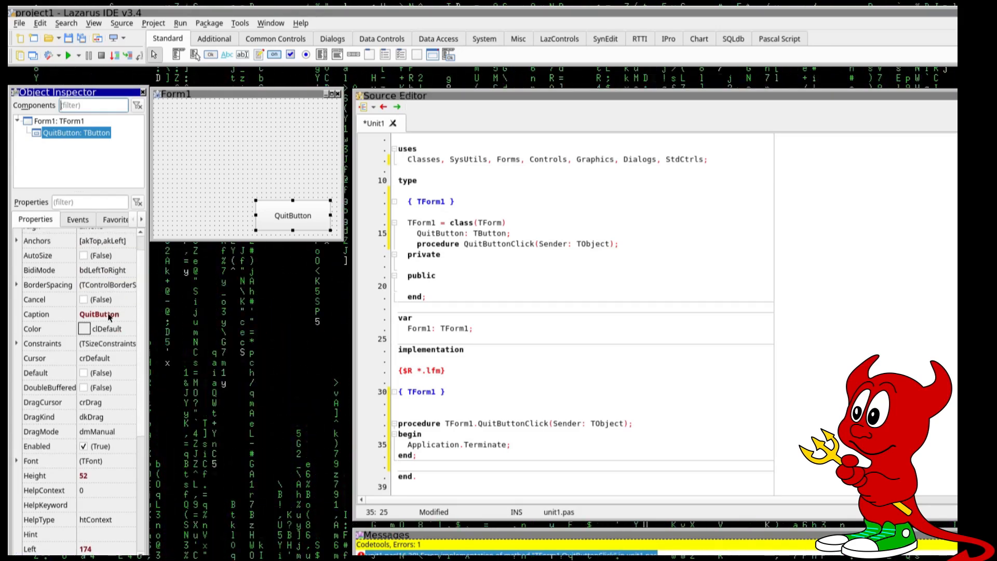
Step: Set QuitButton's caption to &Quit App
{"action": "left_click", "coordinate": [105, 313]}
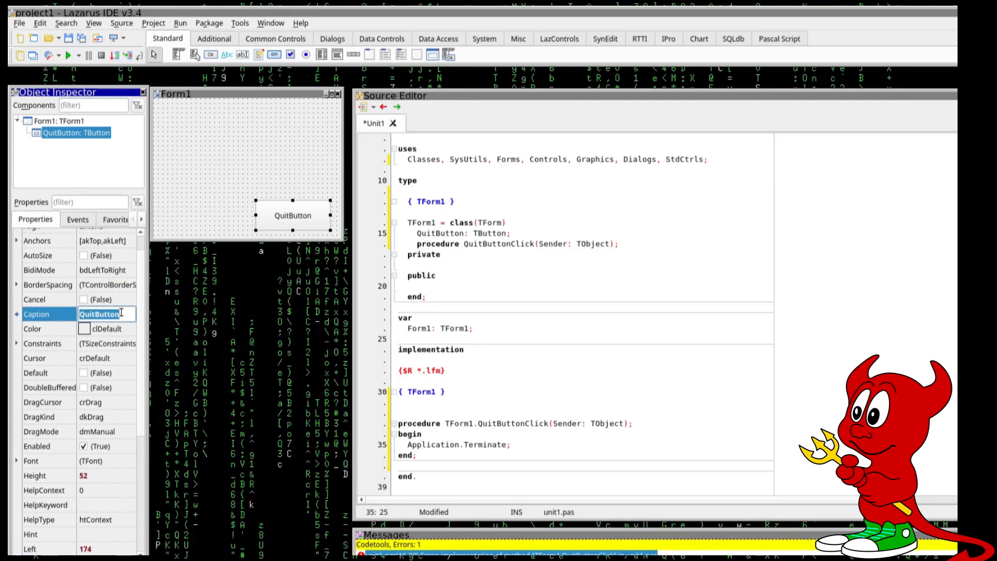
{"action": "type", "text": "&Quit"}
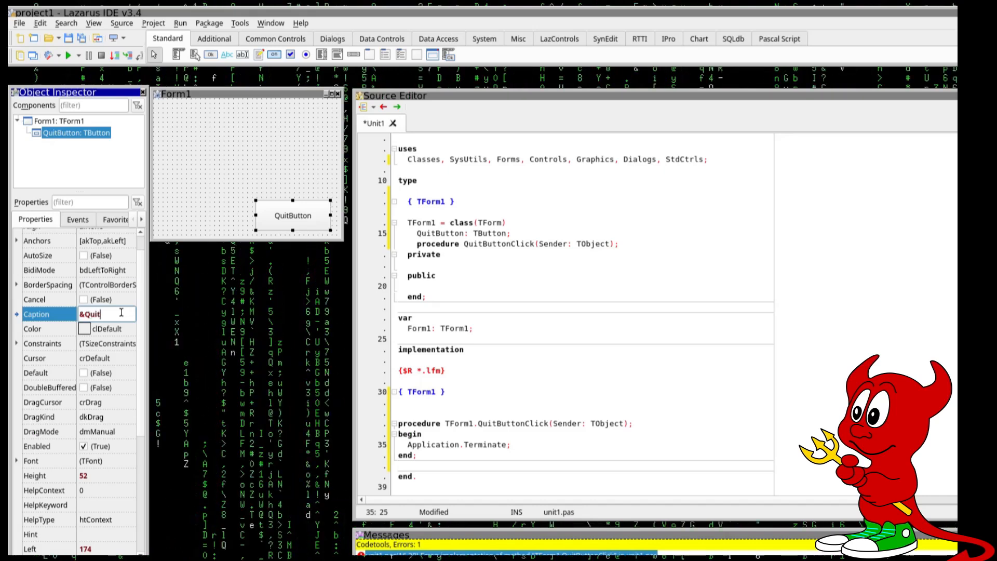
{"action": "type", "text": "App"}
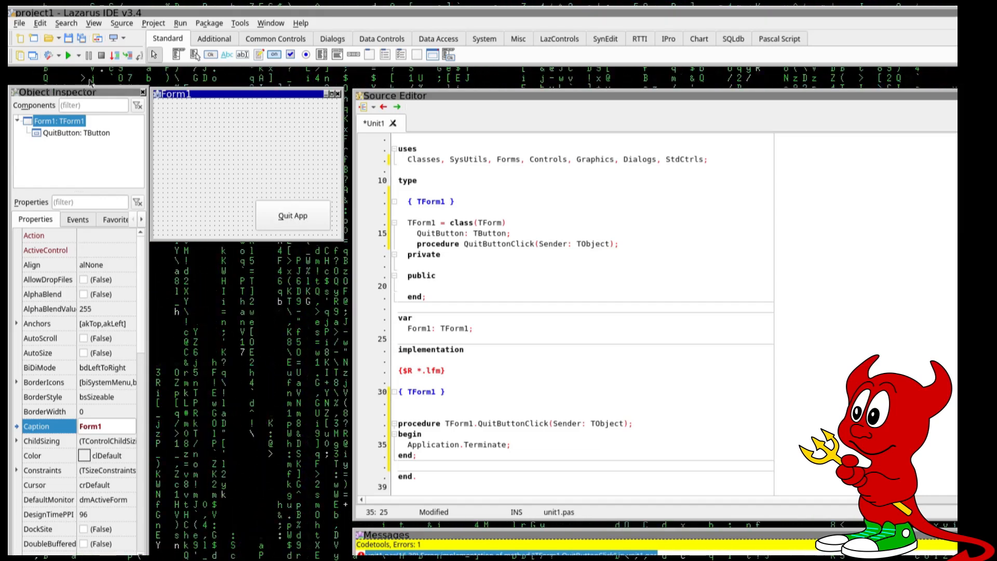
Step: Run project1, close it via Quit App and acknowledge execution stopped
{"action": "left_click", "coordinate": [67, 55]}
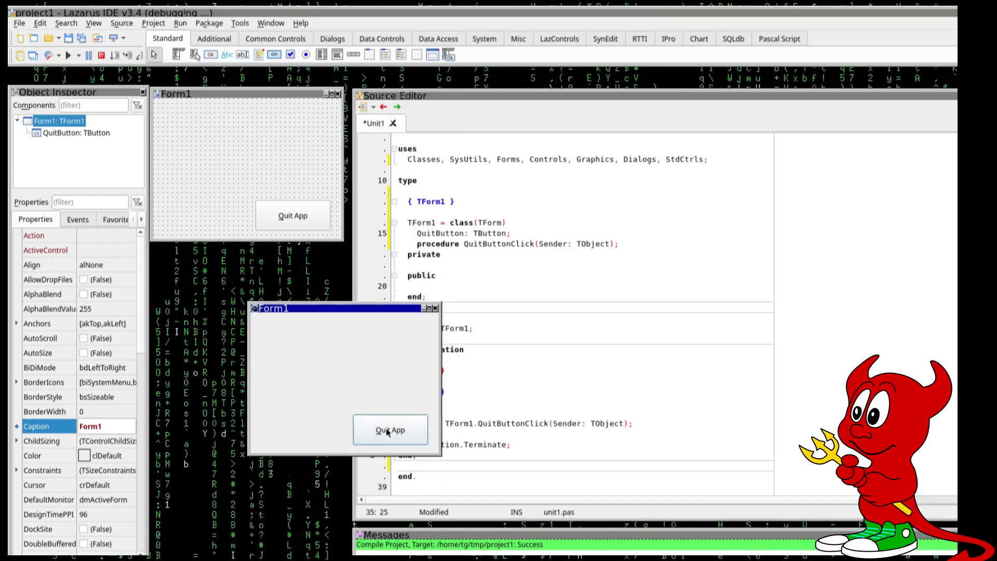
{"action": "left_click", "coordinate": [390, 430]}
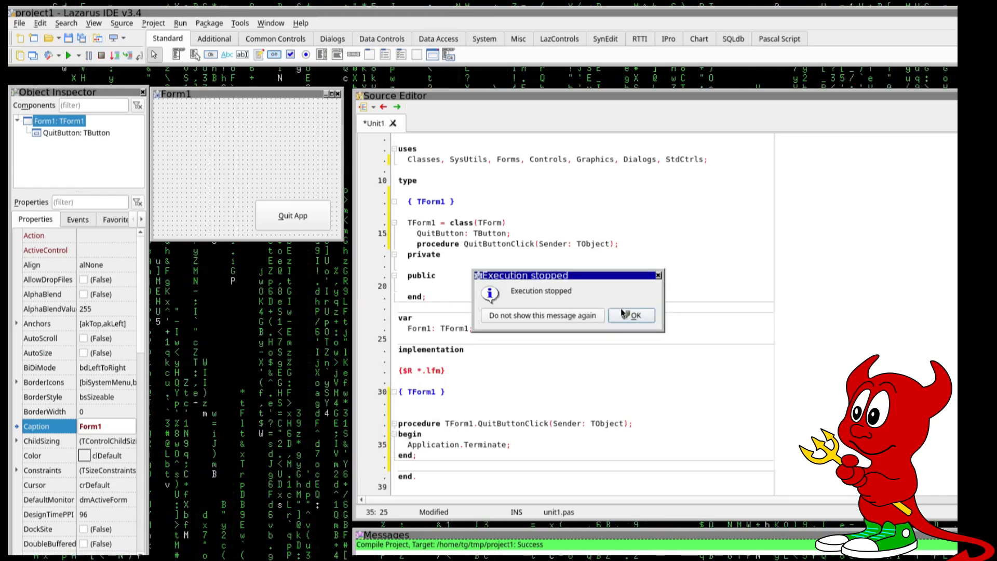
{"action": "left_click", "coordinate": [632, 314]}
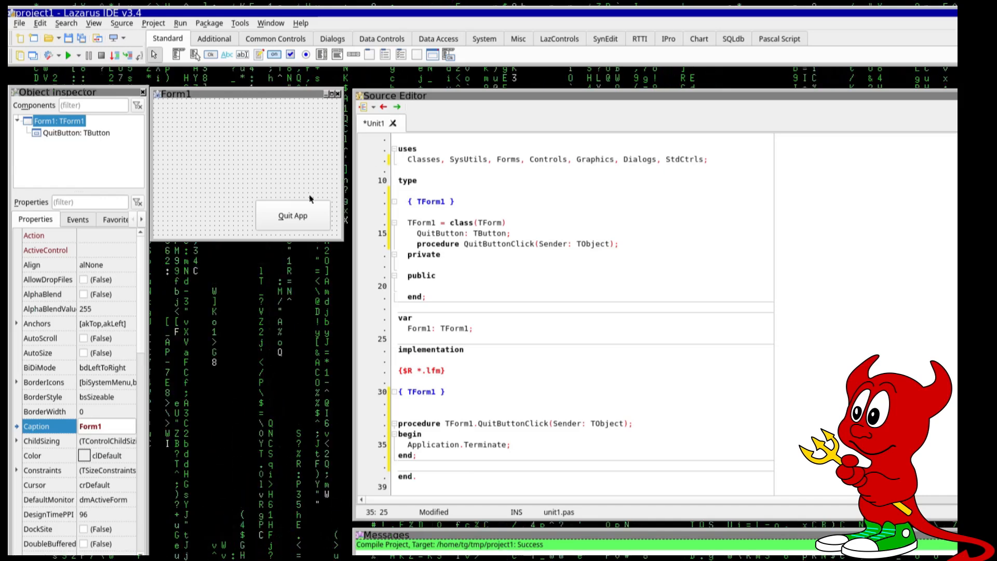
{"action": "mouse_move", "coordinate": [293, 215]}
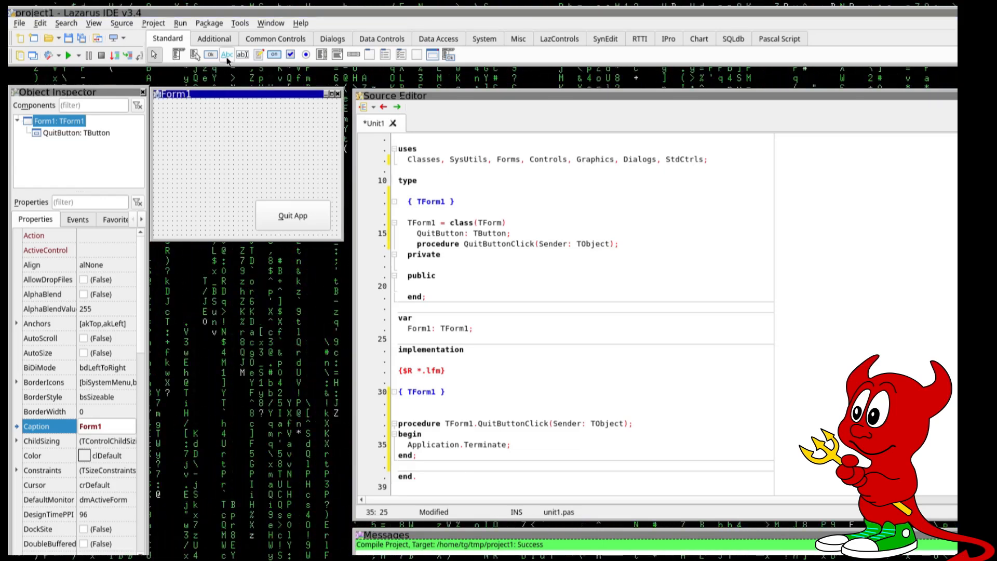
{"action": "mouse_move", "coordinate": [227, 54]}
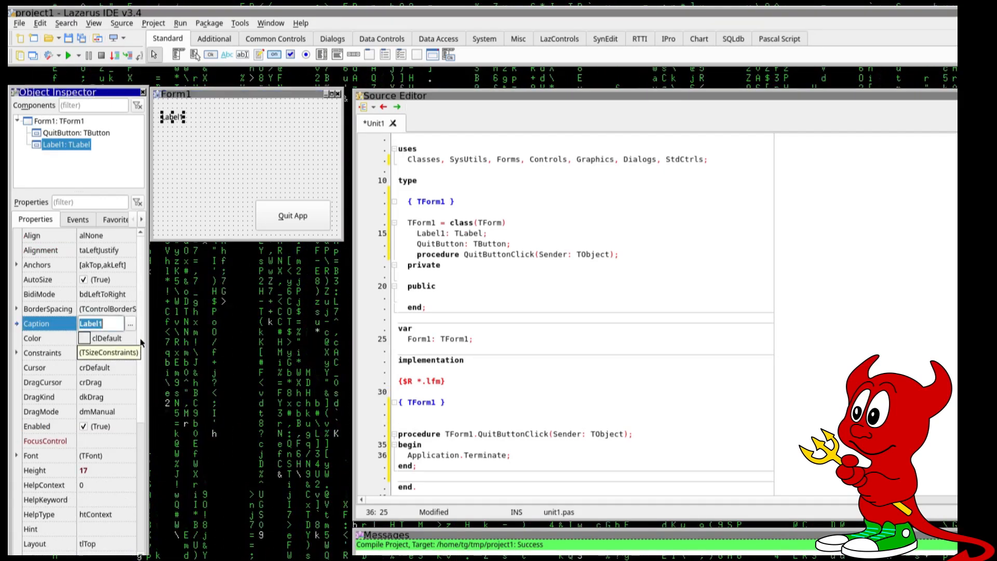
Step: Name the newly placed label ShowLabel
{"action": "scroll", "scroll_direction": "down", "scroll_amount": 3}
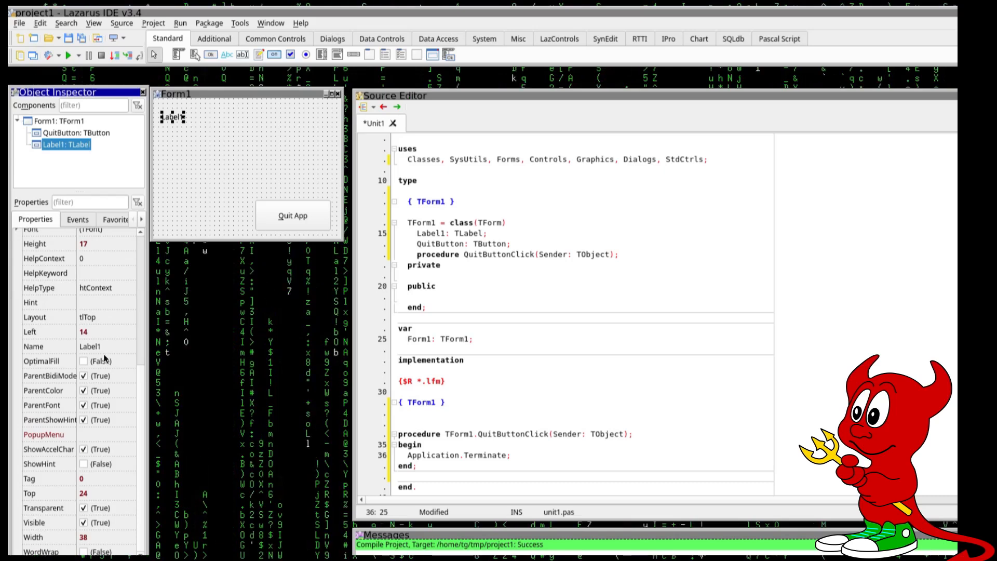
{"action": "left_click", "coordinate": [90, 346]}
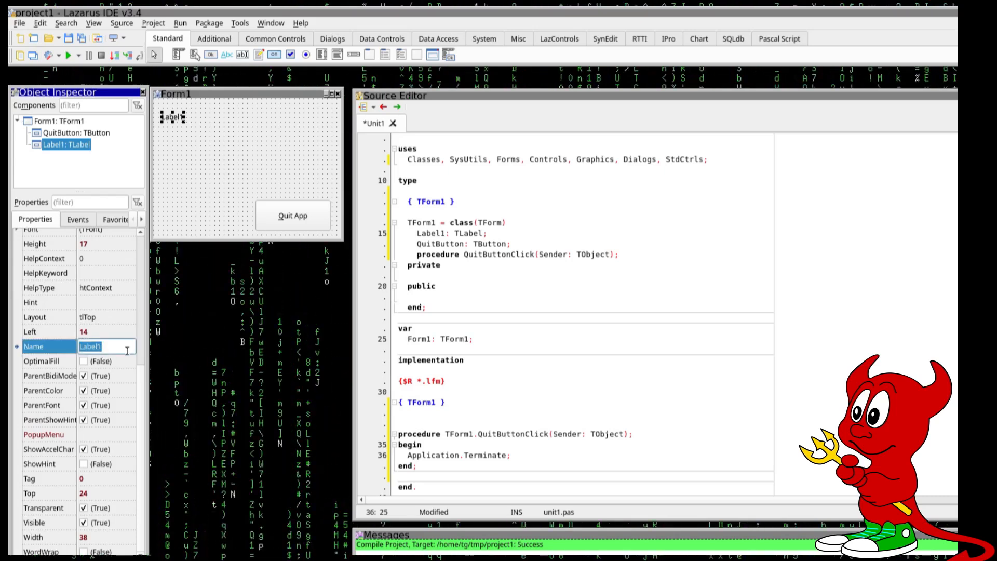
{"action": "type", "text": "ShowLabel"}
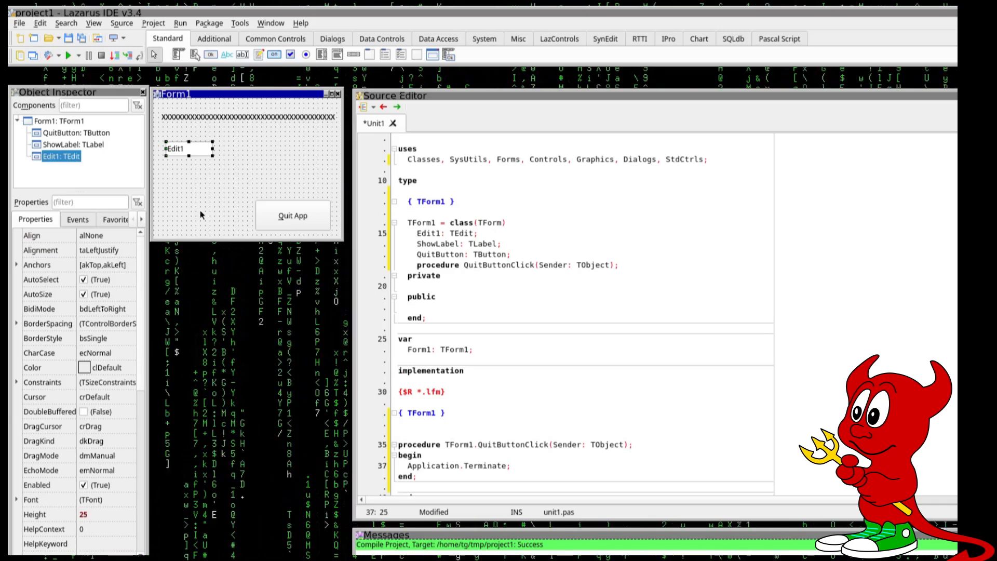
Step: Clear the edit box's default text and select the new button beside Quit App
{"action": "scroll", "scroll_direction": "down", "scroll_amount": 3}
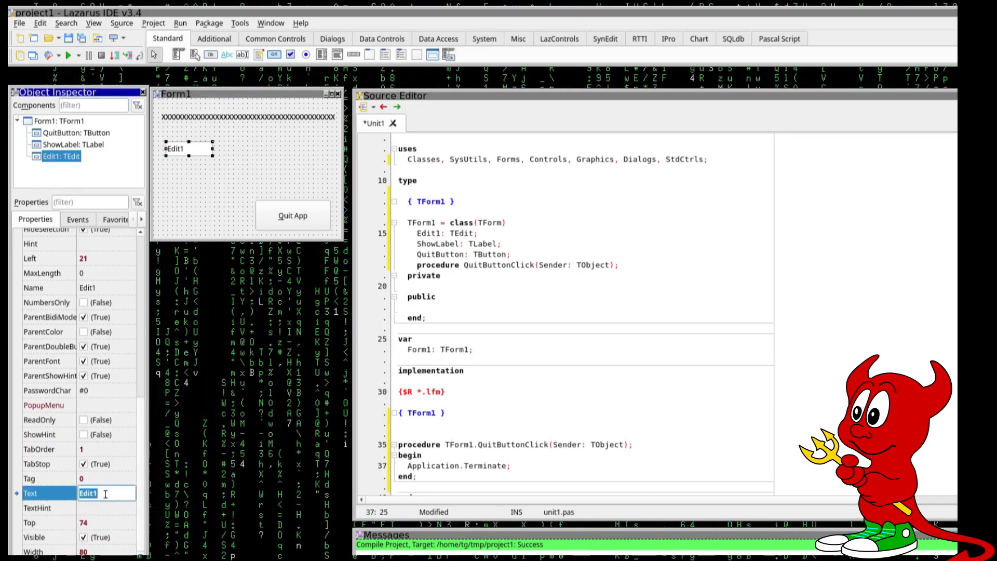
{"action": "key", "text": "BackSpace"}
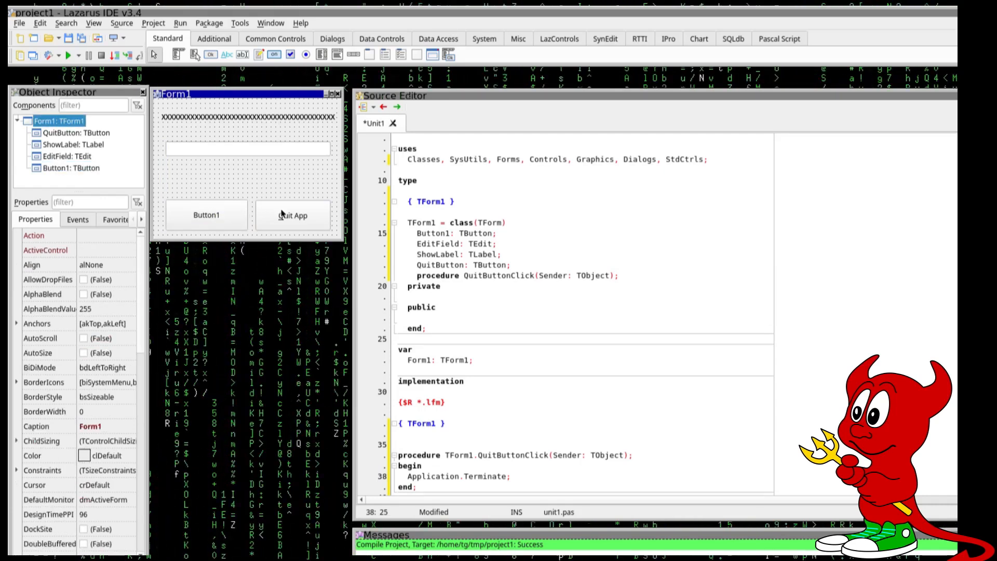
{"action": "left_click", "coordinate": [206, 215]}
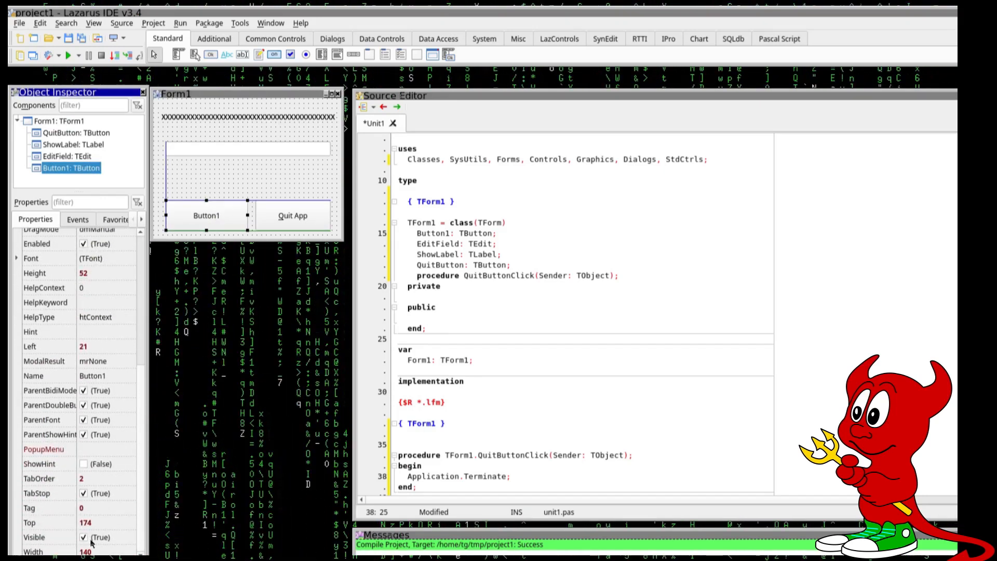
Step: Name the new button LoadButton with caption &Load
{"action": "left_click", "coordinate": [92, 374]}
{"action": "type", "text": "L"}
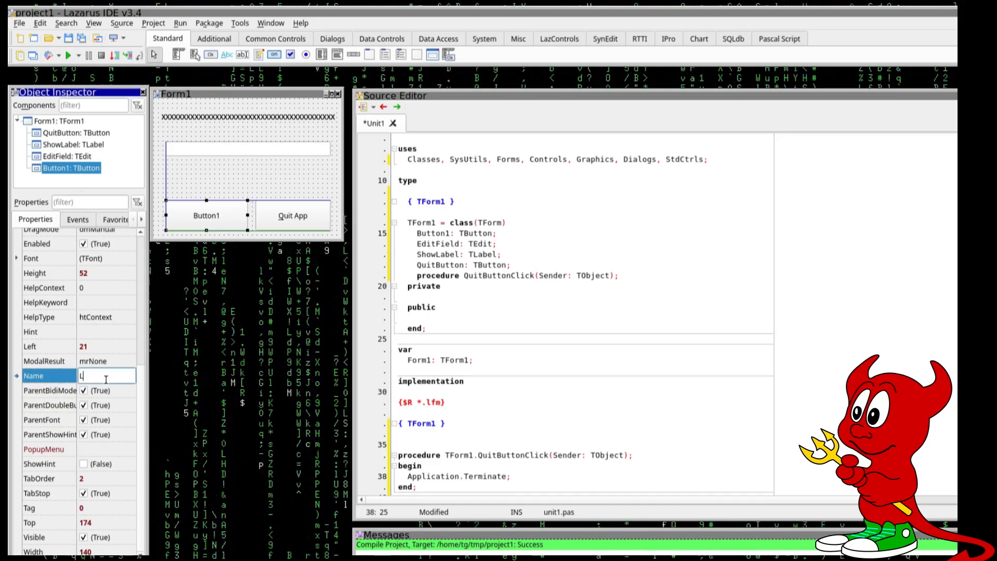
{"action": "type", "text": "oadButton"}
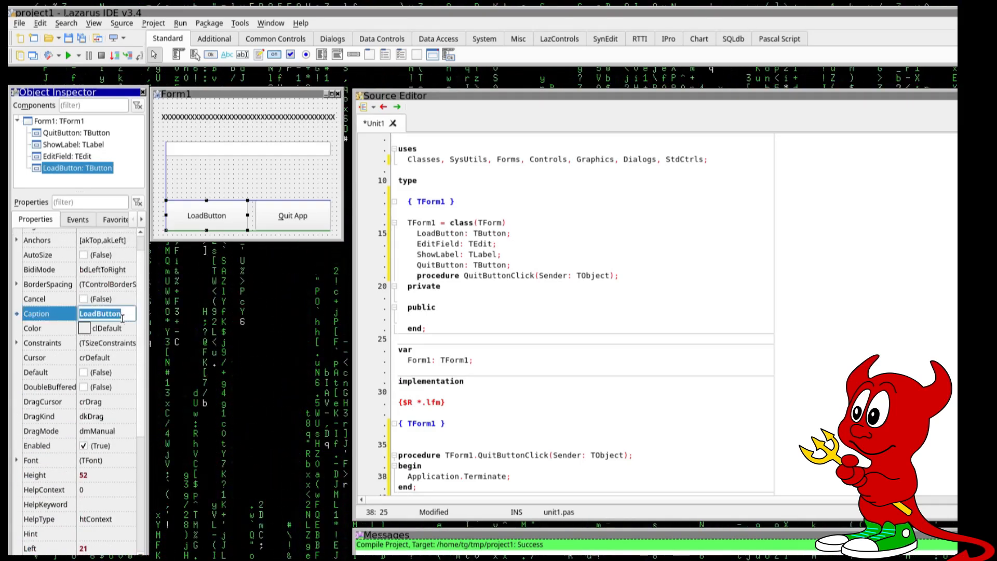
{"action": "type", "text": "&Load"}
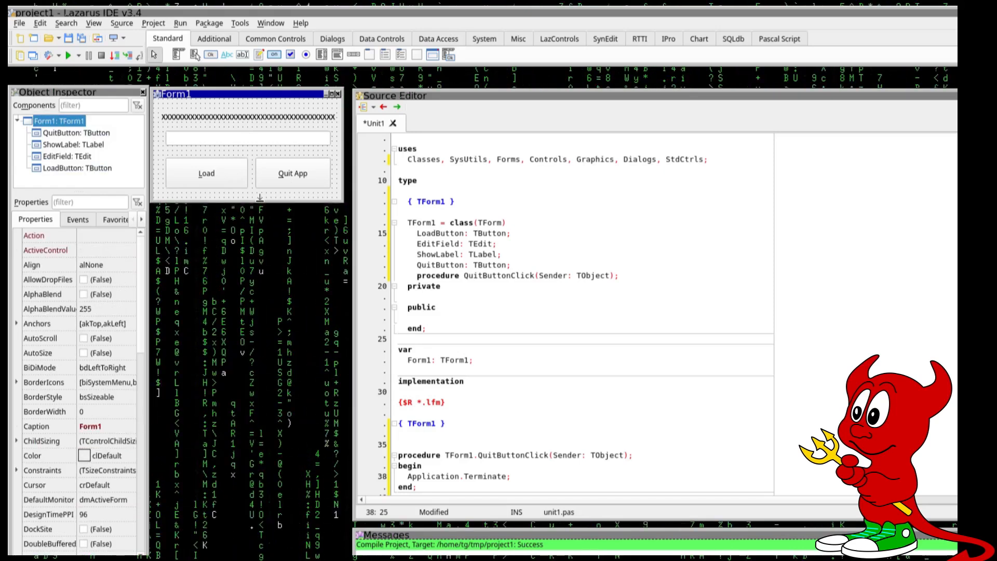
Step: Write ShowLabel.Caption := 'Test'; in the Load button's LoadButtonClick handler
{"action": "left_click", "coordinate": [205, 173]}
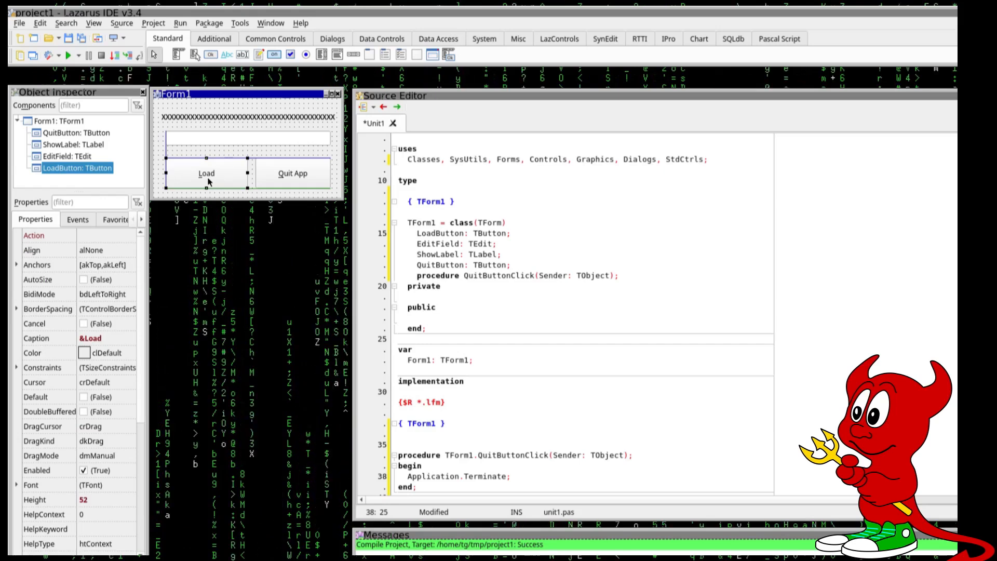
{"action": "mouse_move", "coordinate": [206, 174]}
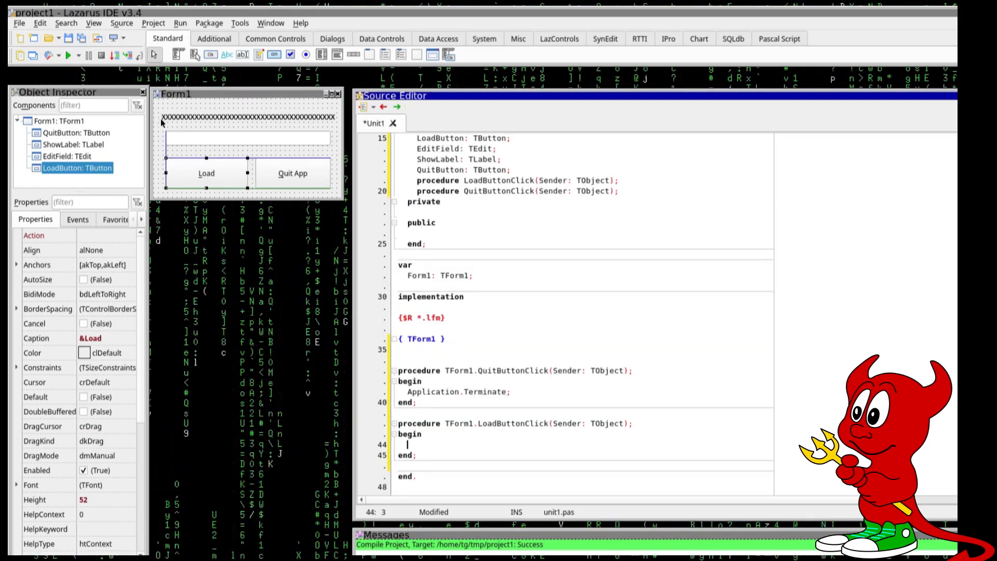
{"action": "mouse_move", "coordinate": [171, 118]}
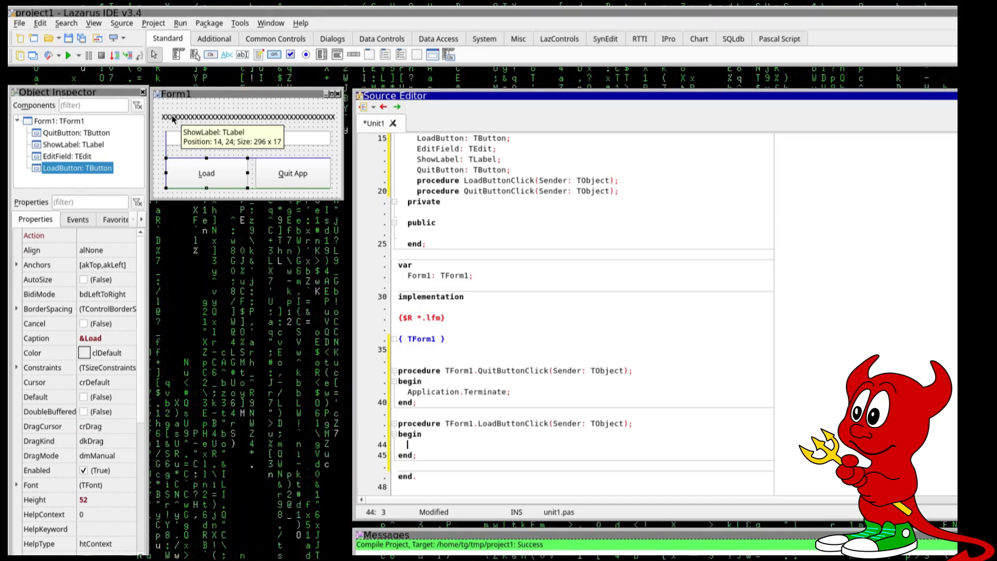
{"action": "type", "text": "s"}
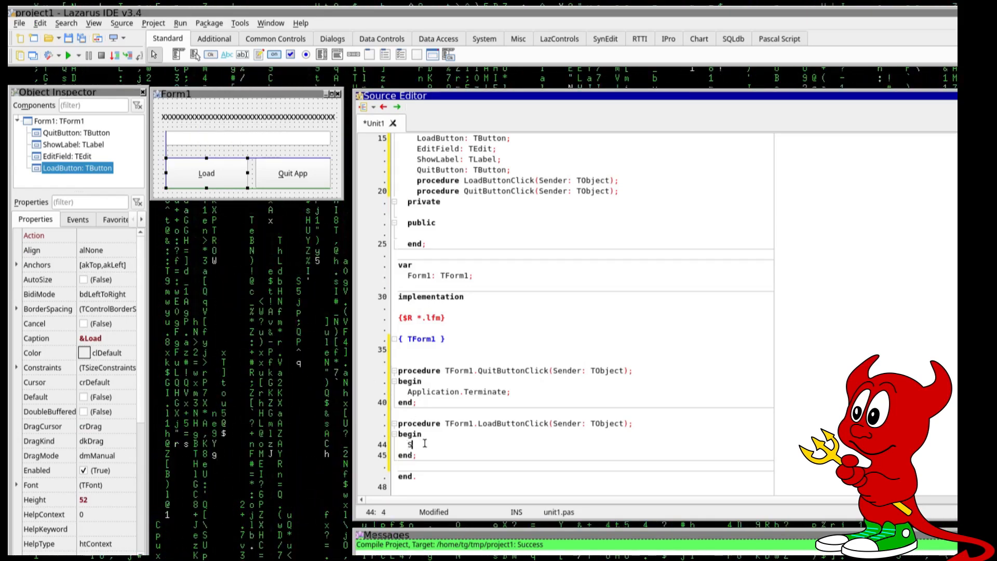
{"action": "type", "text": "howLabel."}
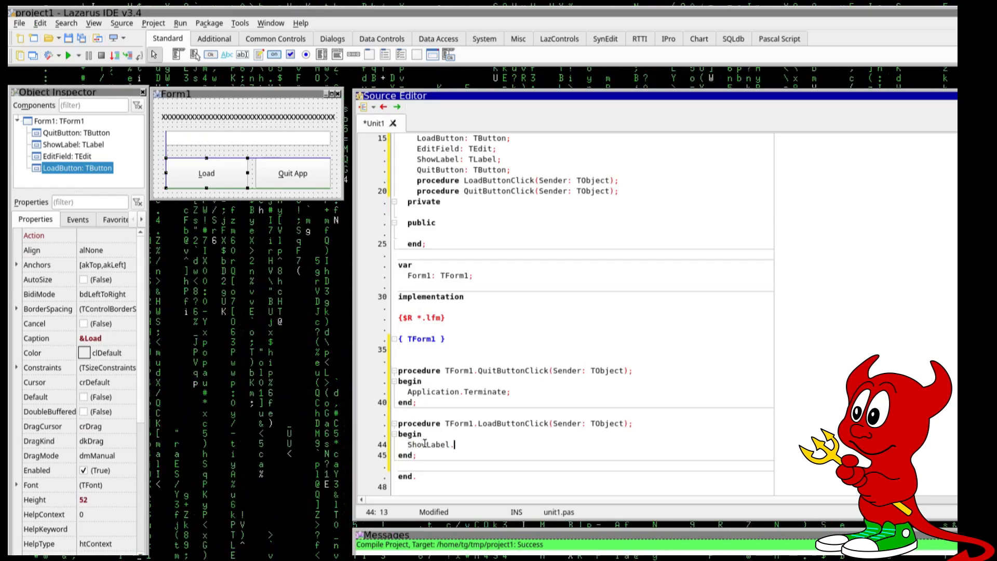
{"action": "type", "text": "Caption := ;"}
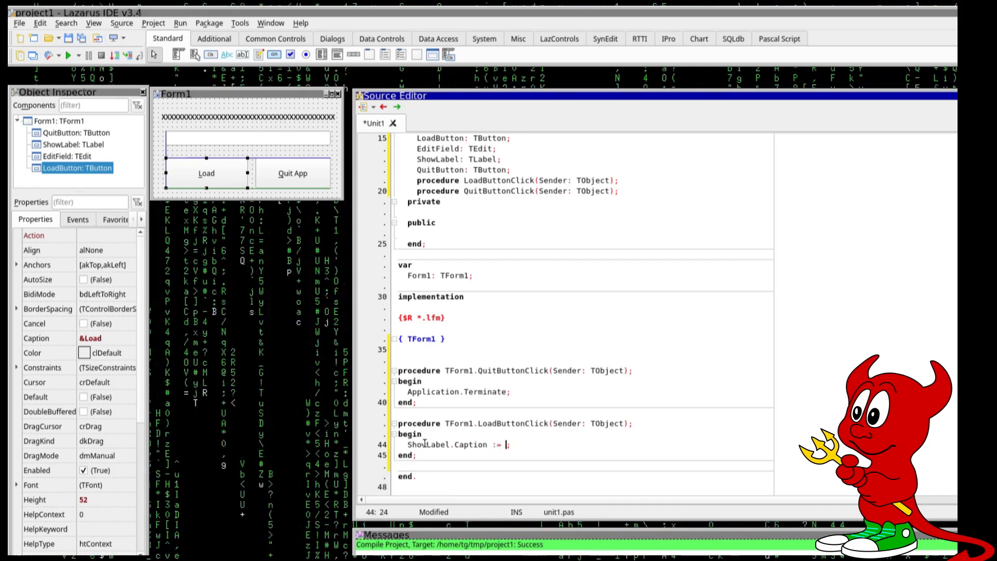
{"action": "type", "text": "''"}
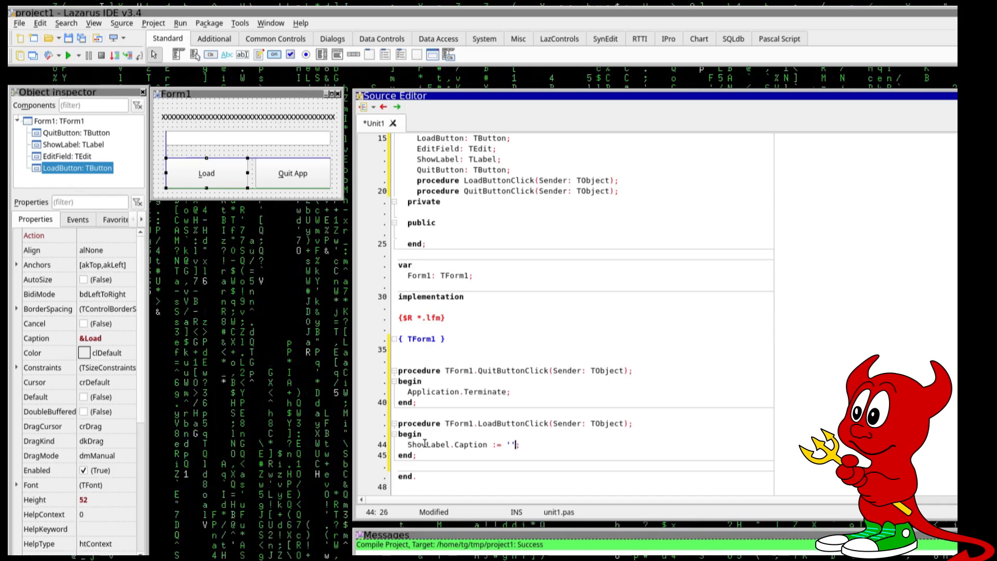
{"action": "type", "text": "T"}
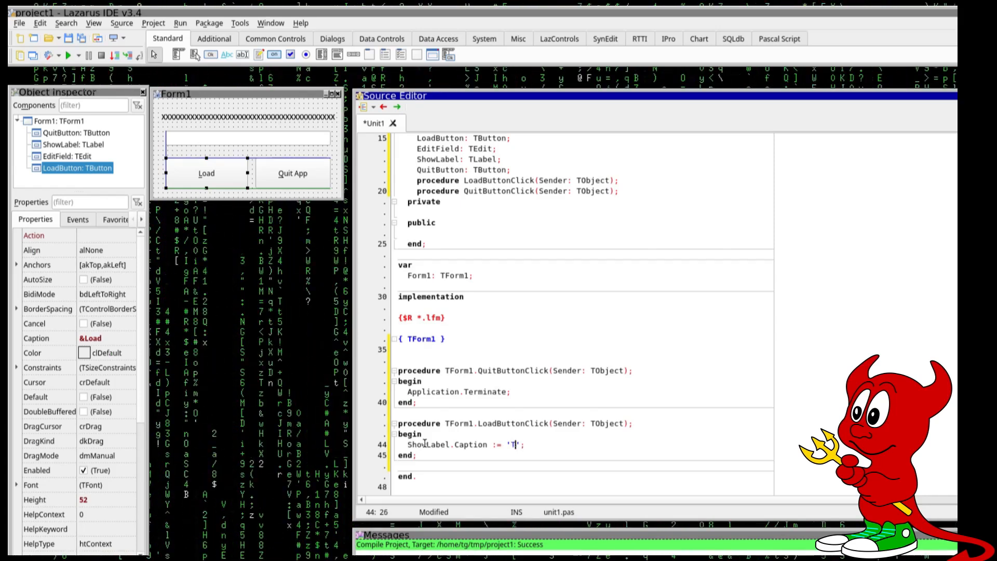
{"action": "type", "text": "est"}
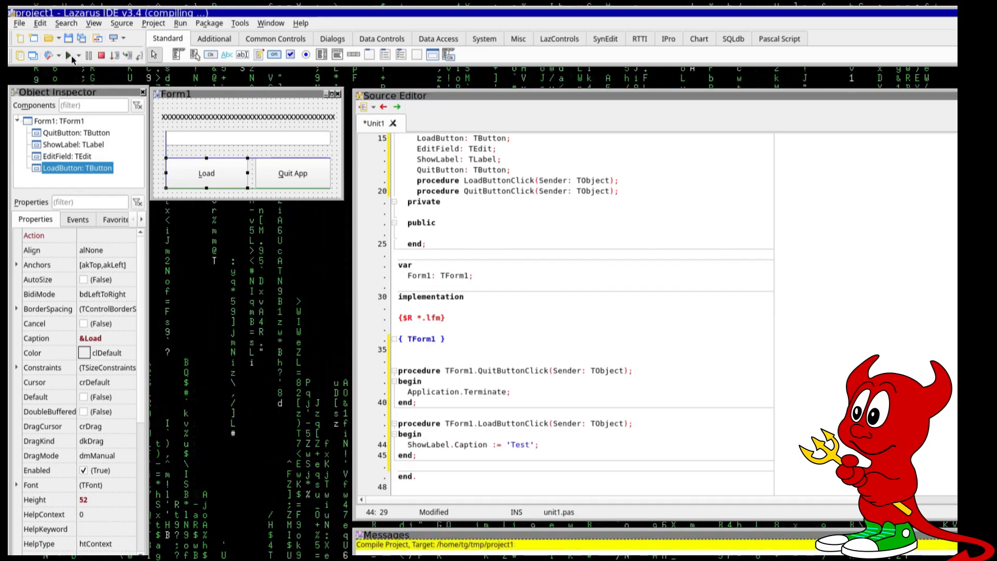
Step: Run the project and try the Load button in the running form
{"action": "left_click", "coordinate": [68, 56]}
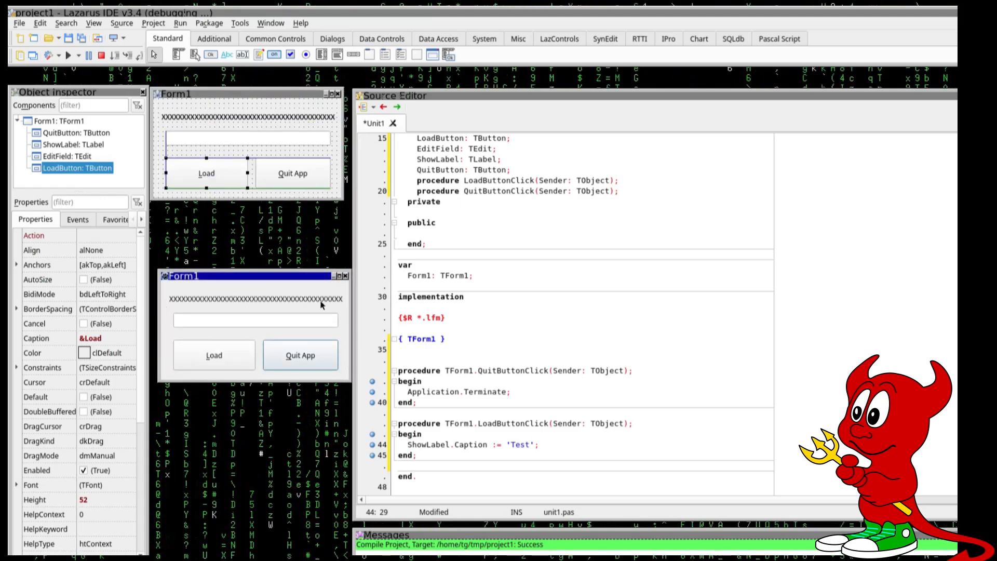
{"action": "left_click", "coordinate": [214, 356]}
{"action": "type", "text": "EditField."}
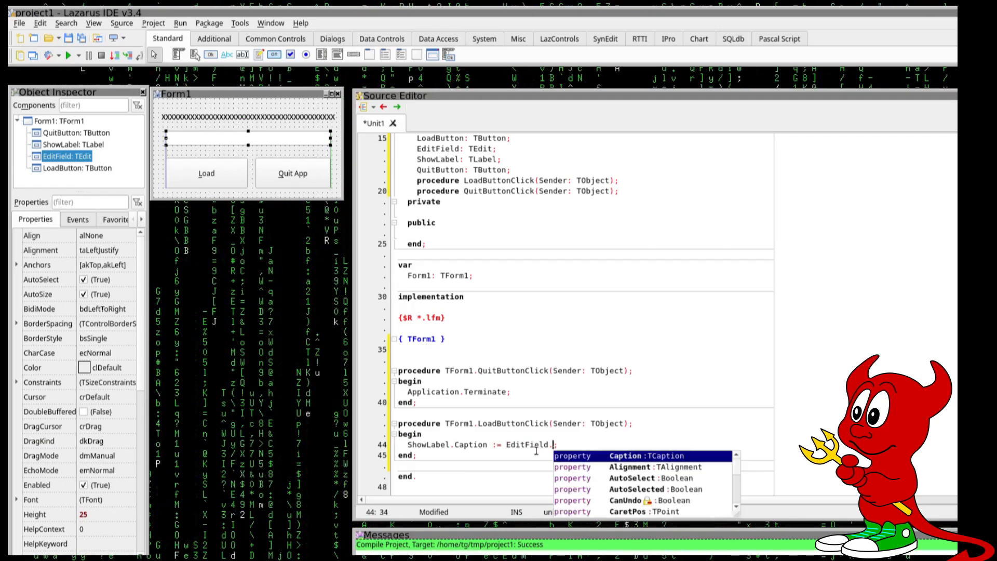
Step: Make LoadButtonClick set ShowLabel.Caption := EditField.Text and ShowLabel.Font.Color := clBlue
{"action": "type", "text": "Text"}
{"action": "left_click", "coordinate": [95, 104]}
{"action": "type", "text": "ld"}
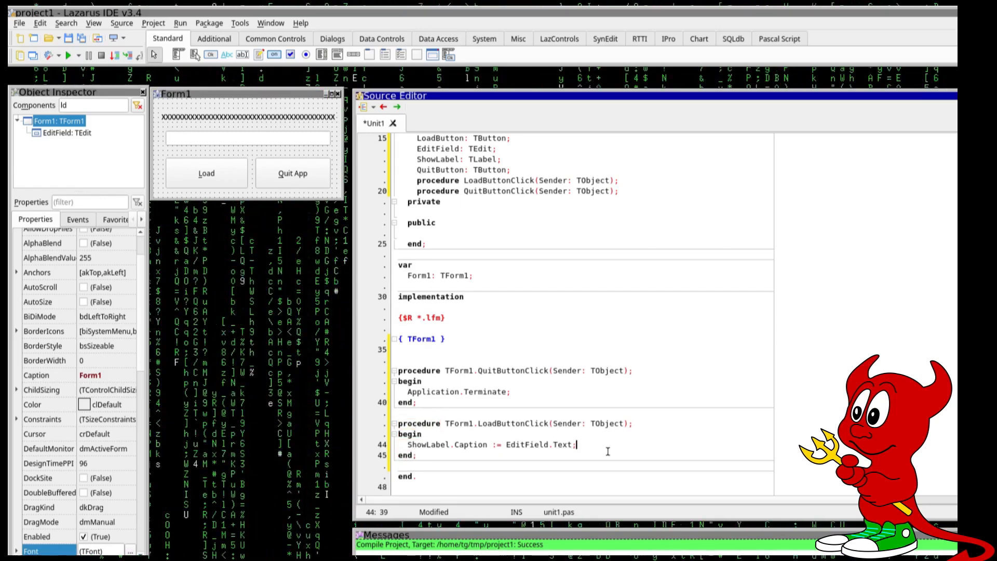
{"action": "type", "text": "ShowLabel.Font.Color"}
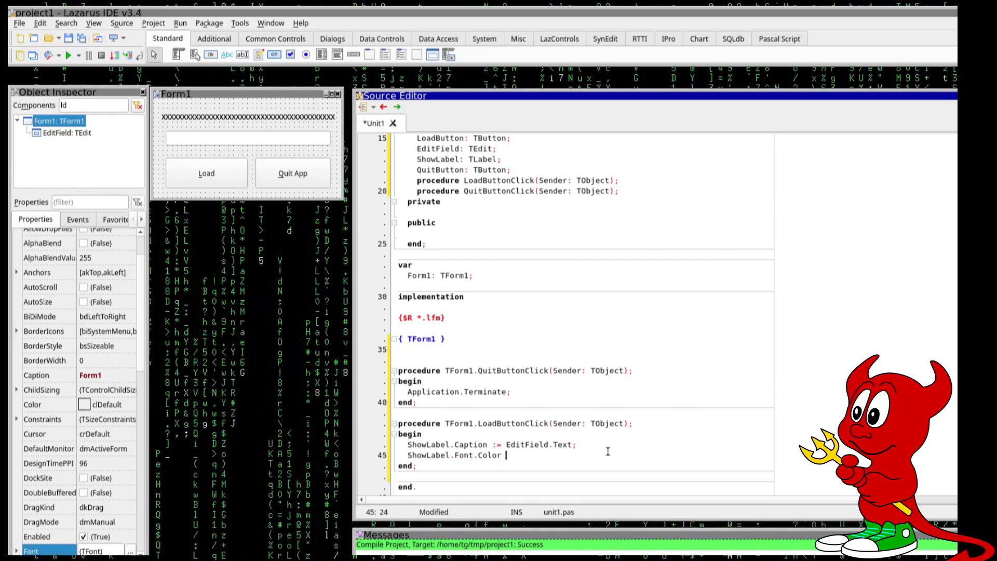
{"action": "type", "text": ":="}
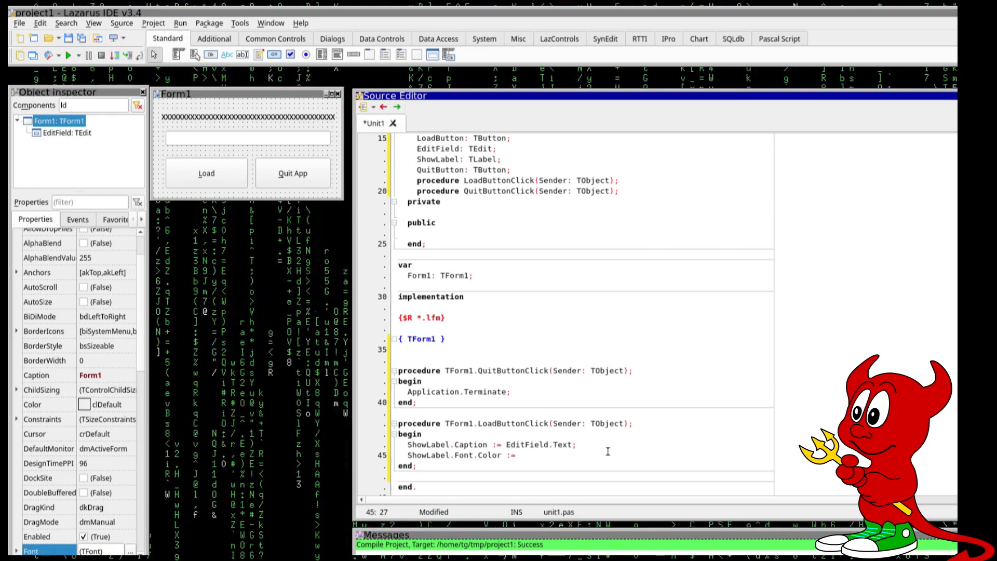
{"action": "type", "text": "clB"}
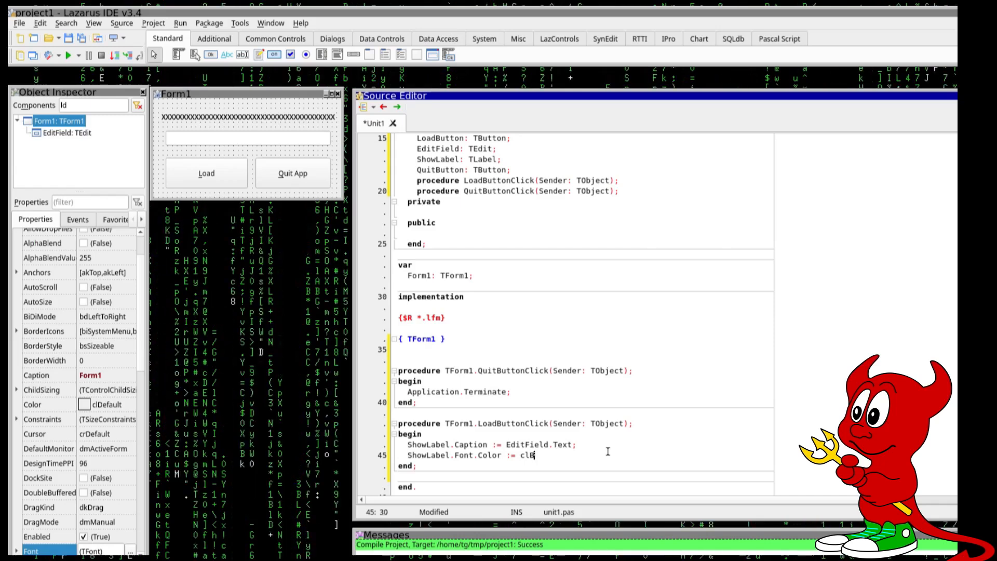
{"action": "type", "text": "lue;"}
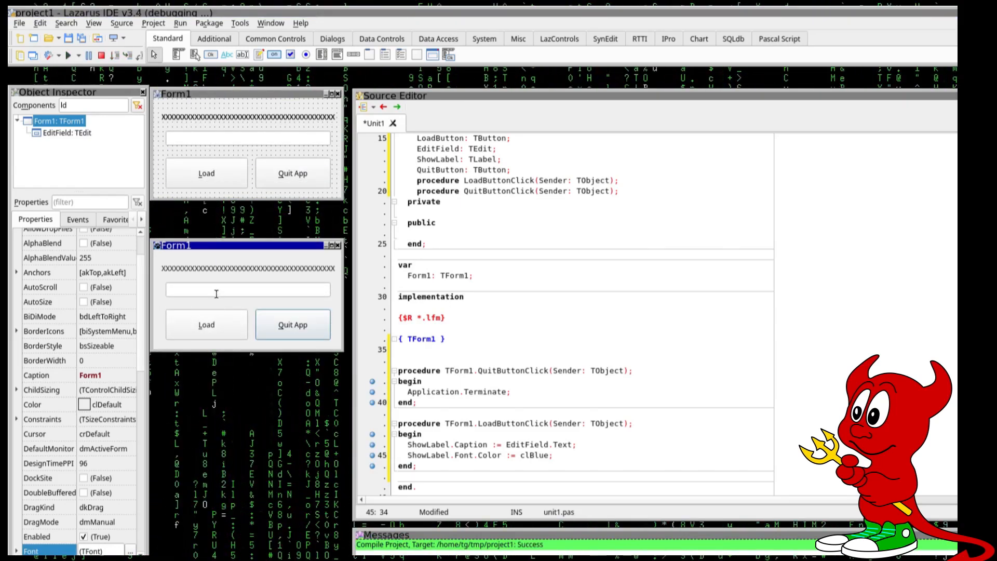
Step: Enter sample text 'Hel' in the running app before returning to the designer
{"action": "type", "text": "Hel"}
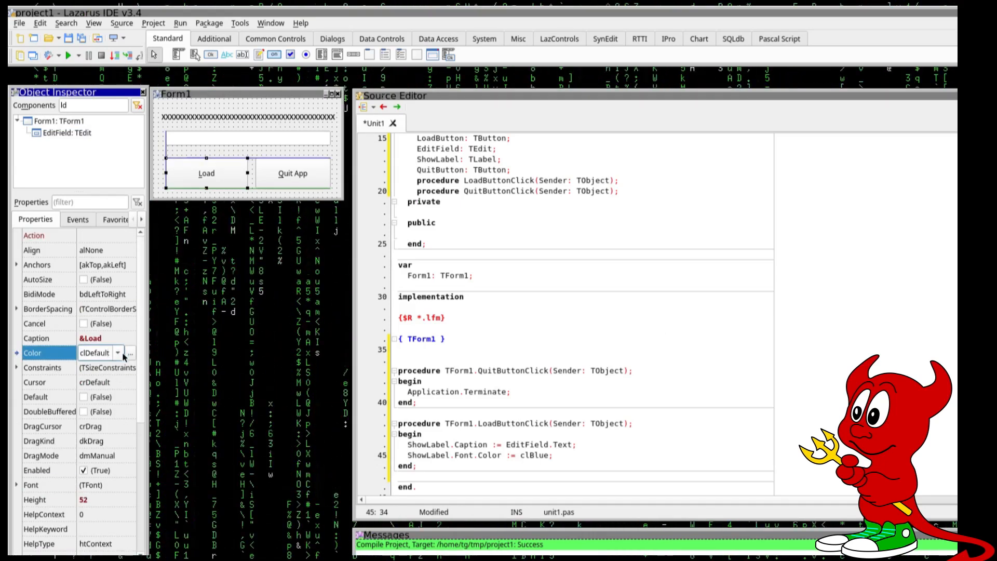
Step: Colour Load olive and Quit App pink, caption the form 'My Awesome App' on a cream background
{"action": "left_click", "coordinate": [117, 352]}
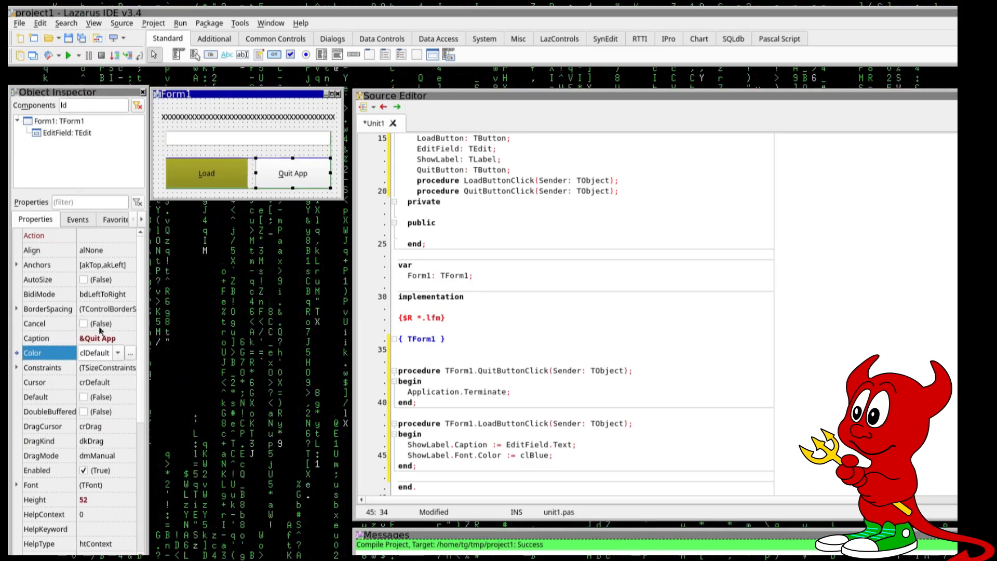
{"action": "left_click", "coordinate": [119, 352]}
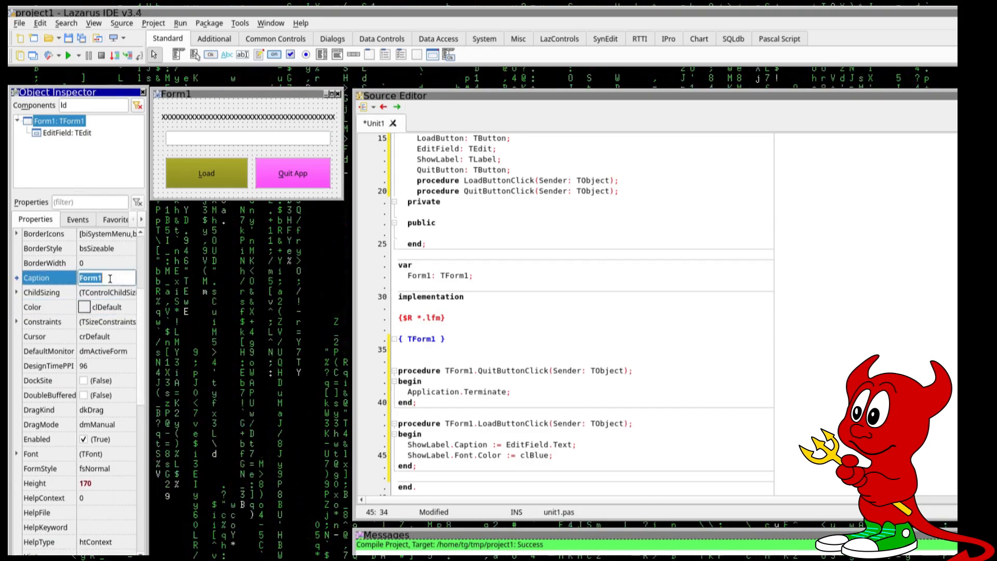
{"action": "type", "text": "My Awesome Ap"}
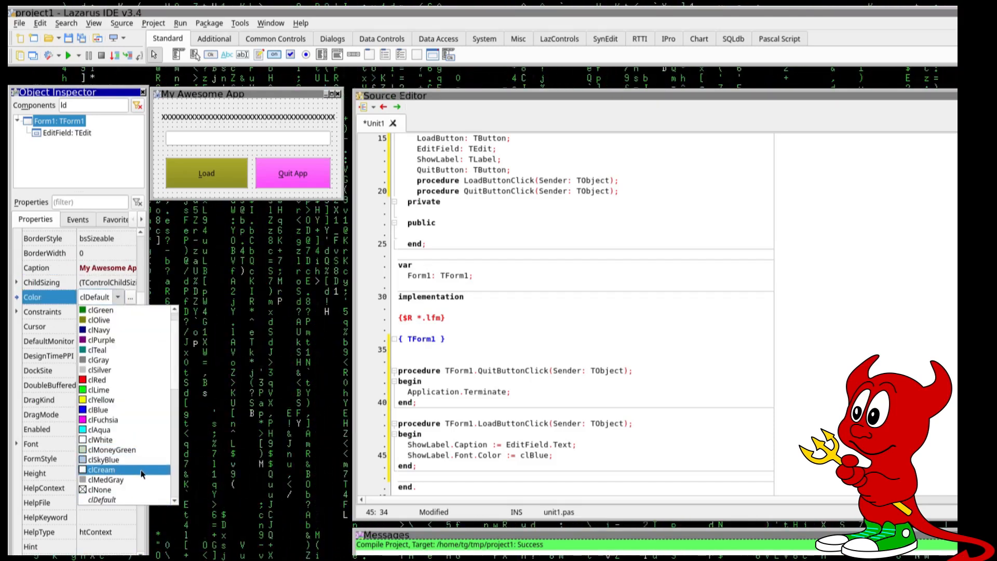
{"action": "left_click", "coordinate": [101, 470]}
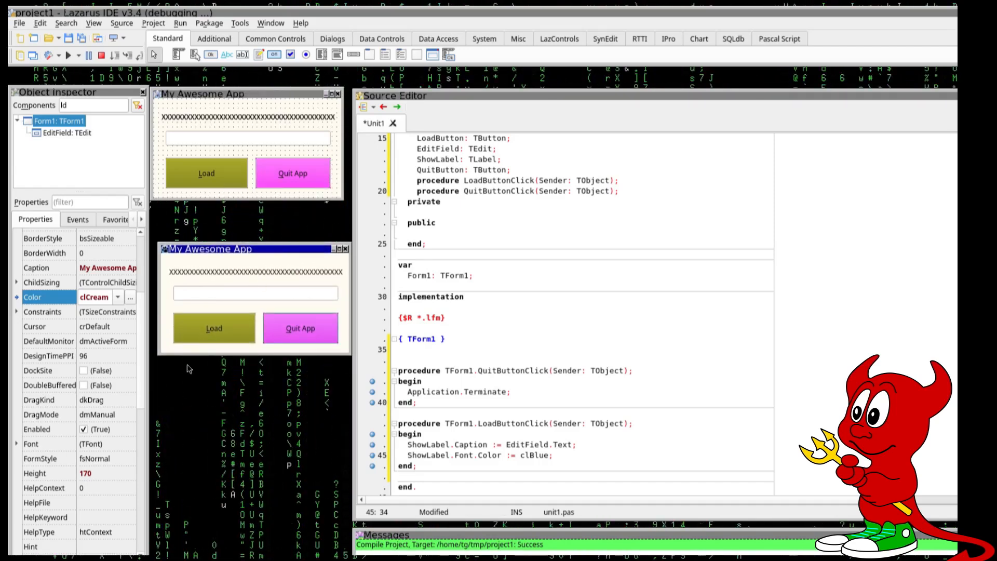
Step: Enter sample text in the edit field and have Load copy it into the label
{"action": "type", "text": "This is working!"}
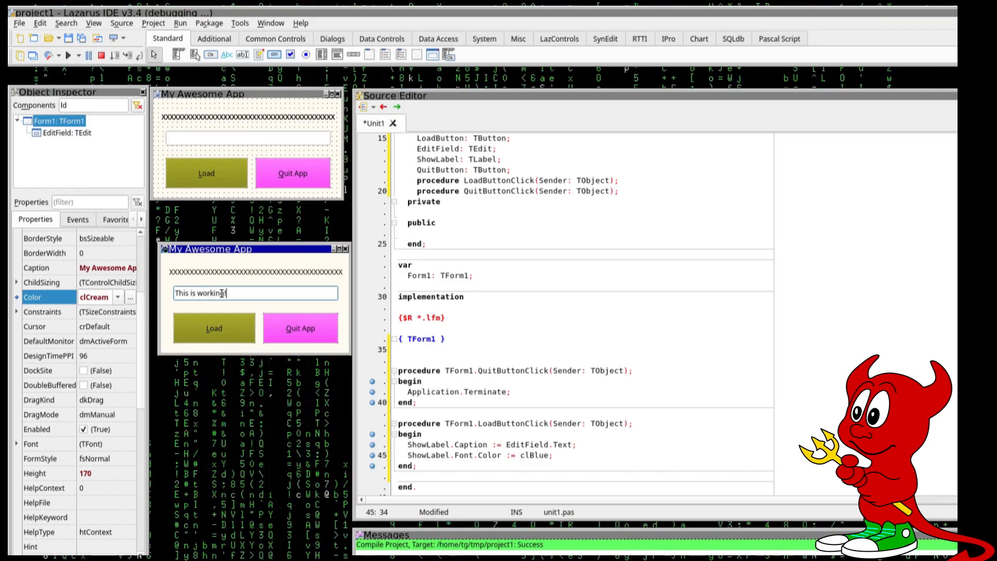
{"action": "left_click", "coordinate": [214, 328]}
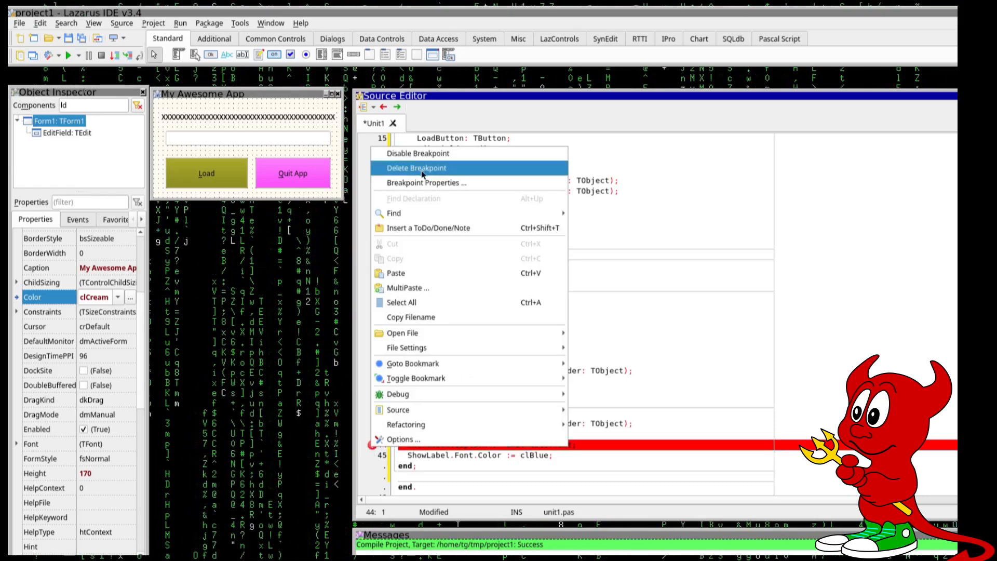
{"action": "mouse_move", "coordinate": [398, 394]}
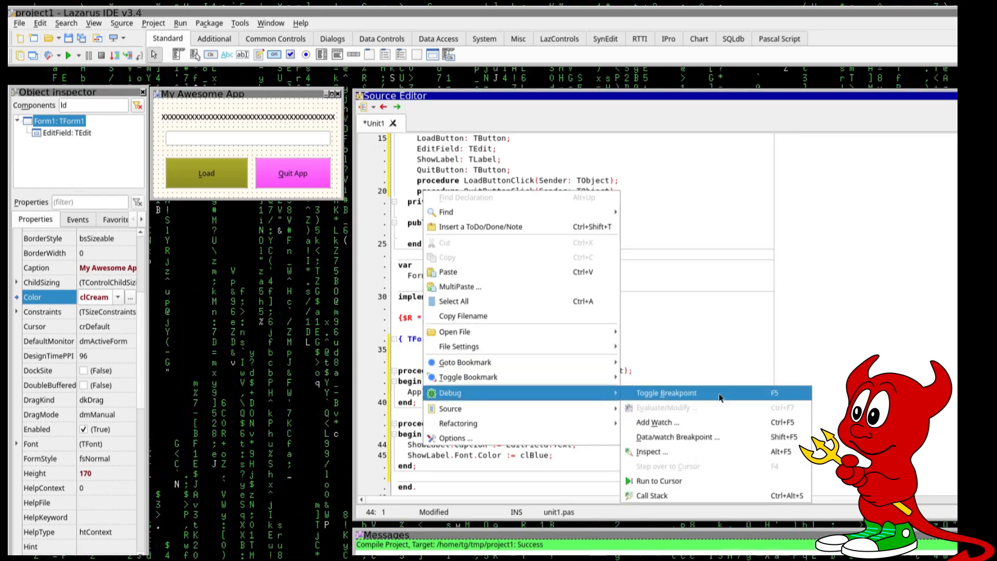
Step: Toggle a breakpoint on line 44's ShowLabel.Caption assignment and reach the Run menu
{"action": "left_click", "coordinate": [666, 392]}
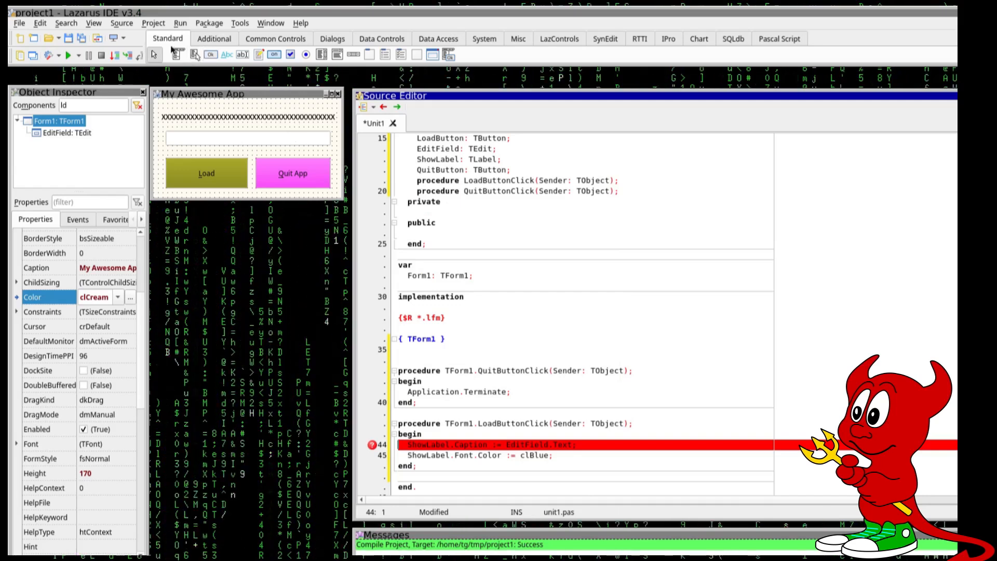
{"action": "left_click", "coordinate": [180, 23]}
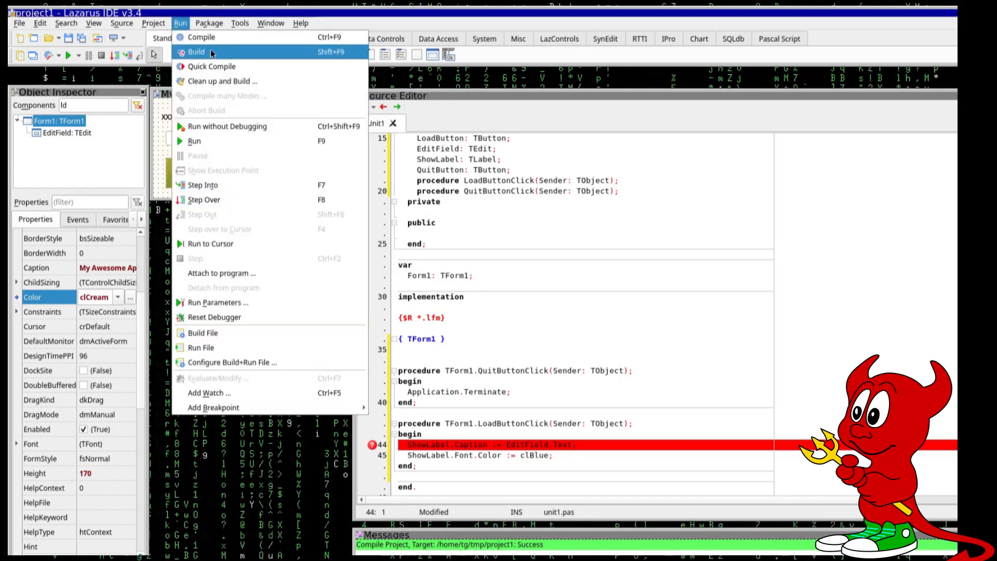
{"action": "mouse_move", "coordinate": [224, 141]}
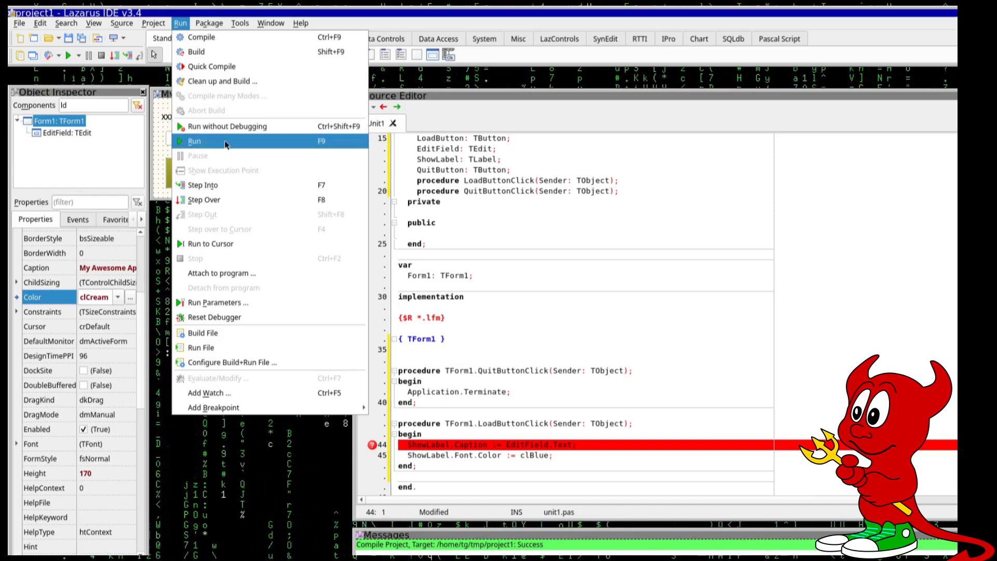
{"action": "mouse_move", "coordinate": [227, 126]}
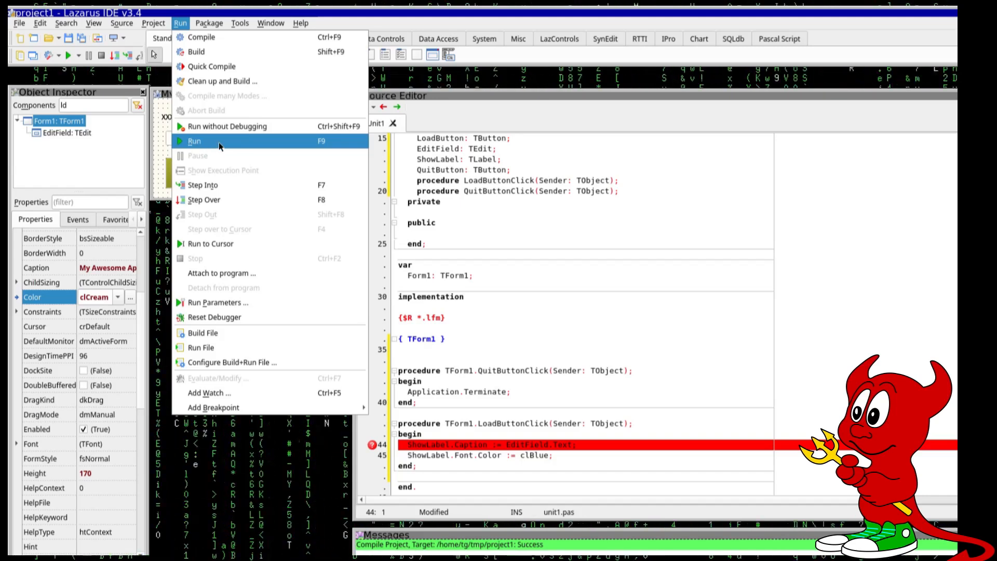
Step: Start the app under the debugger and enter 'kjdfsdf' in the edit field
{"action": "left_click", "coordinate": [194, 141]}
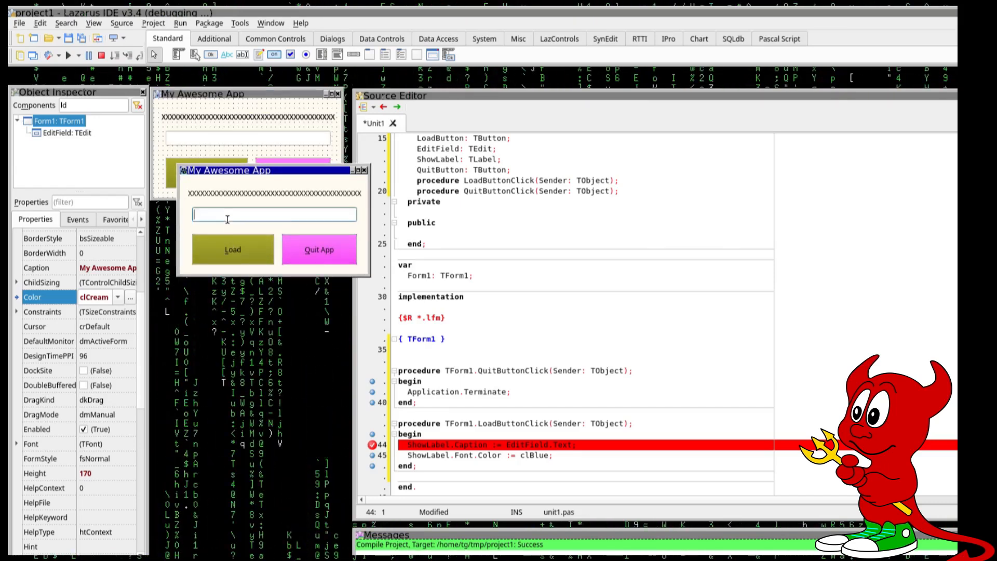
{"action": "type", "text": "kjdfsdf"}
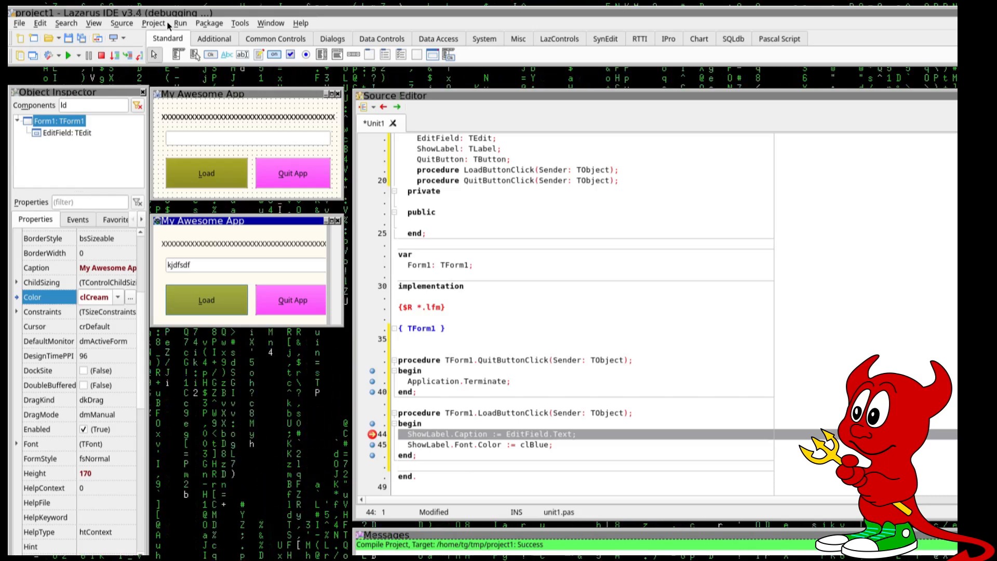
Step: Step over the breakpoint line, resume running, and Load new text 'sfds' into the blue label
{"action": "left_click", "coordinate": [152, 23]}
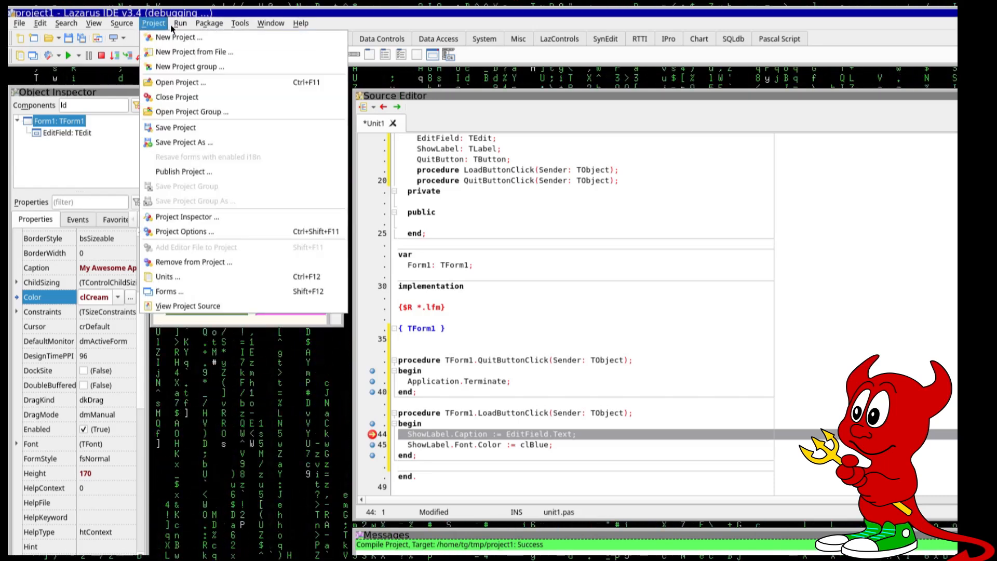
{"action": "left_click", "coordinate": [180, 23]}
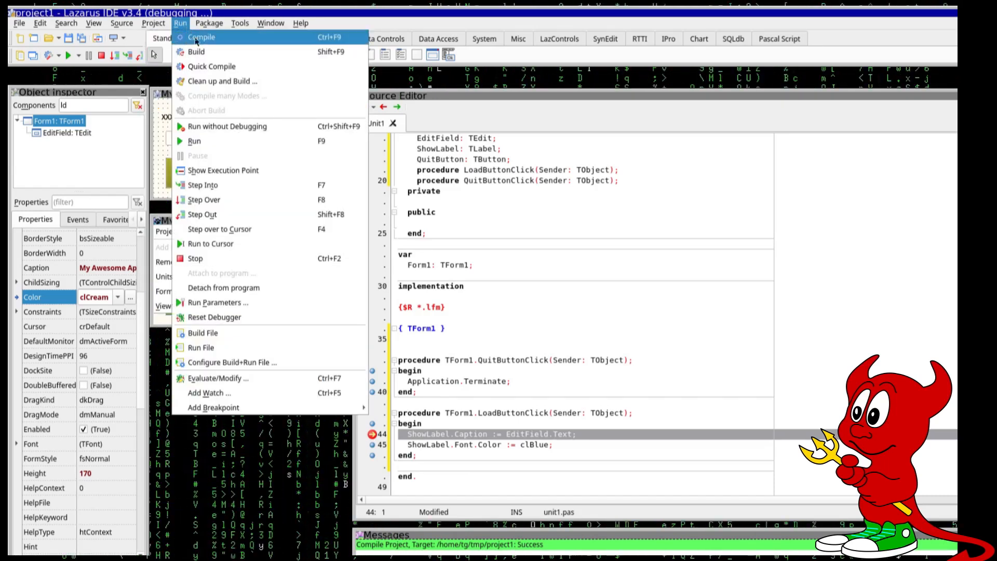
{"action": "mouse_move", "coordinate": [202, 184]}
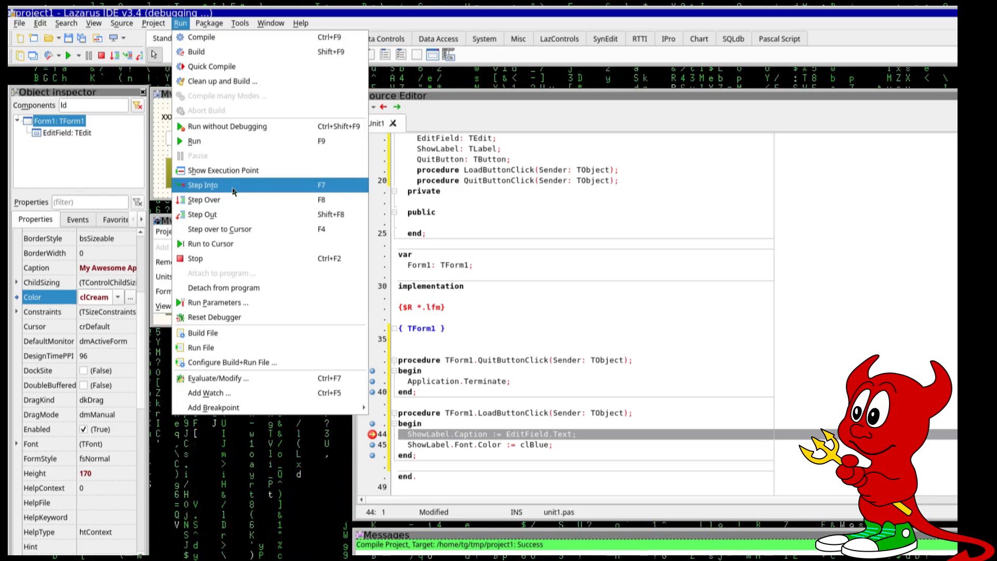
{"action": "mouse_move", "coordinate": [205, 199]}
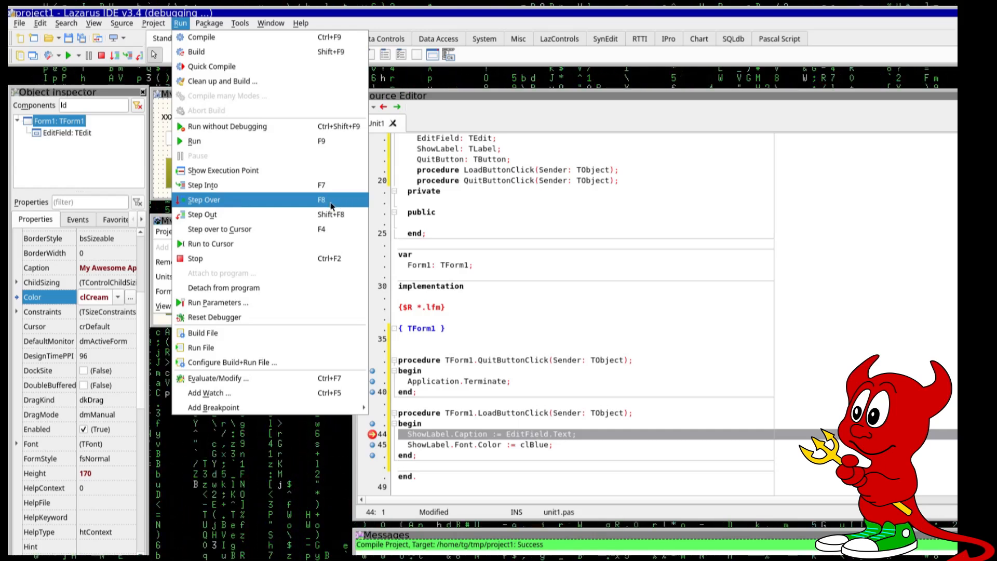
{"action": "left_click", "coordinate": [204, 200]}
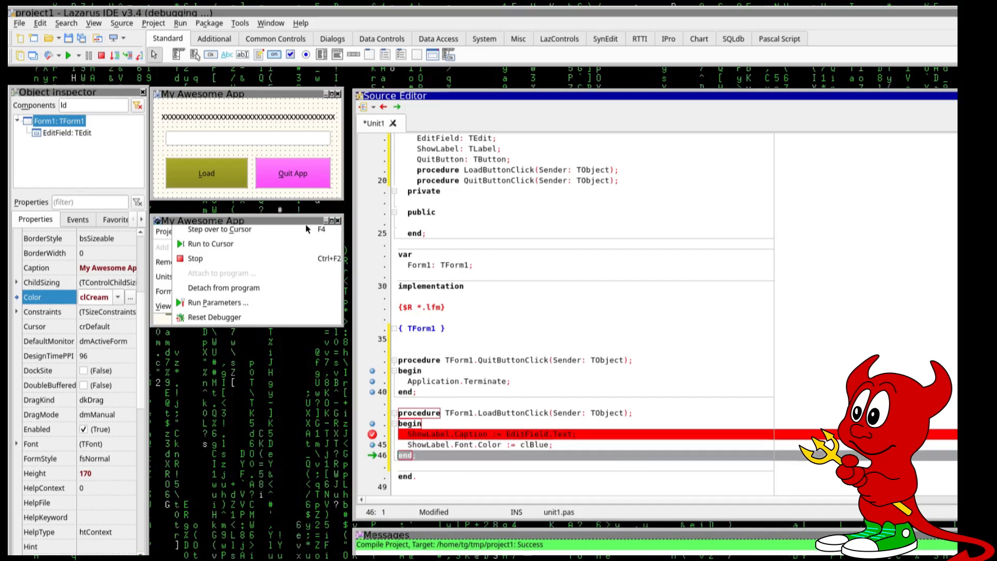
{"action": "left_click", "coordinate": [180, 23]}
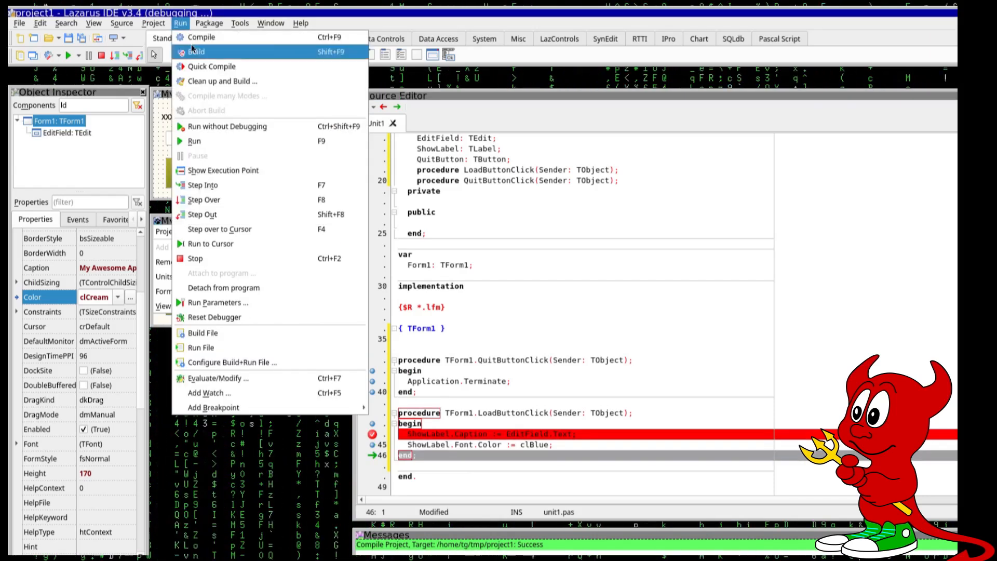
{"action": "mouse_move", "coordinate": [203, 214]}
{"action": "type", "text": "sfds"}
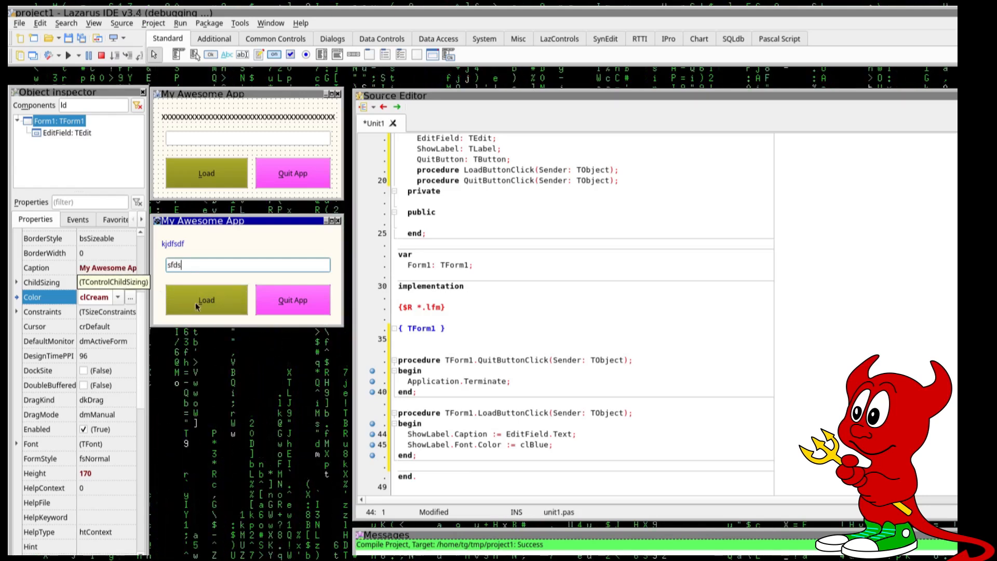
{"action": "left_click", "coordinate": [205, 299]}
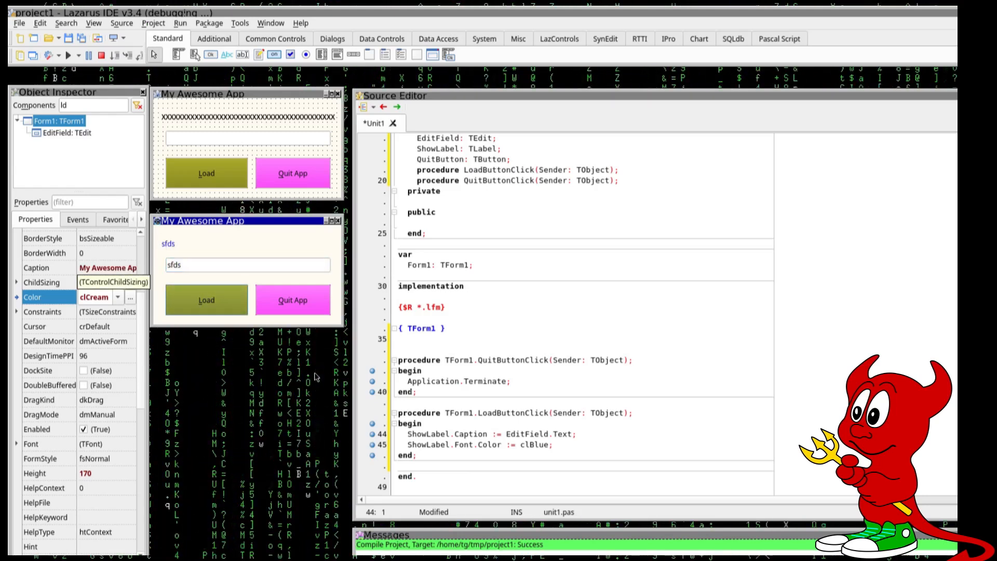